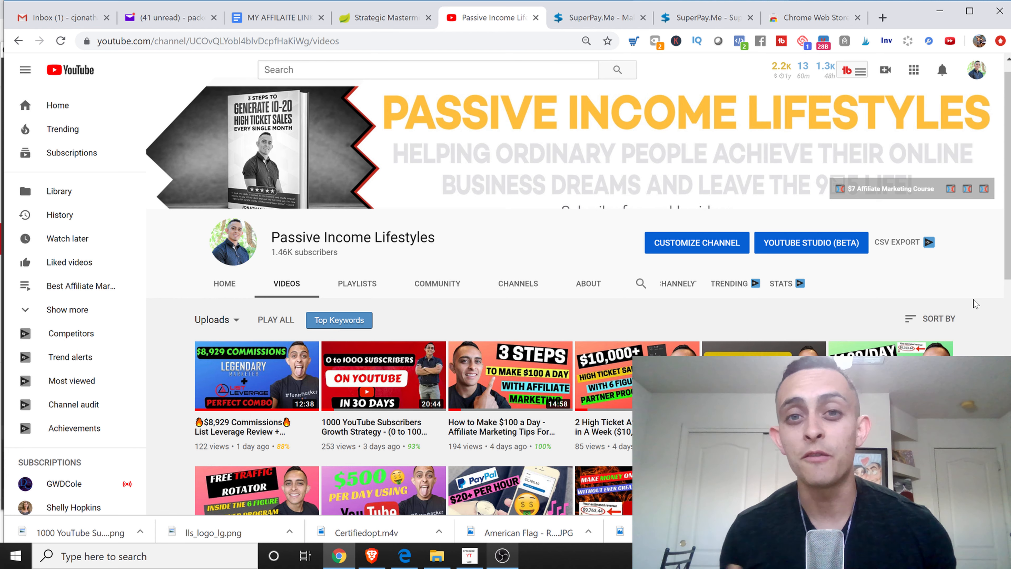
Review the current SuperPay.me page by scrolling down through its content.
{"action": "left_click", "coordinate": [597, 17]}
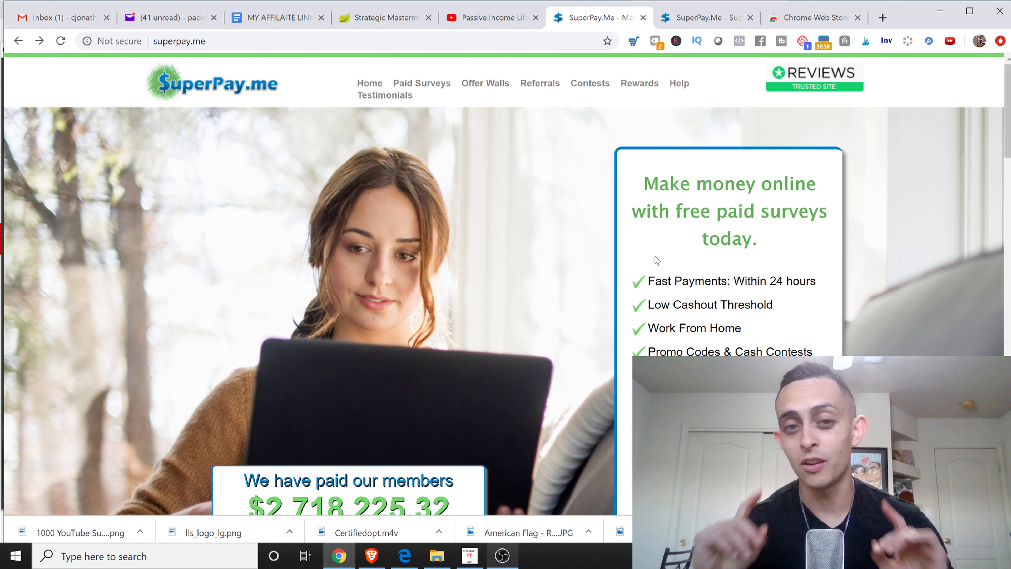
{"action": "mouse_move", "coordinate": [554, 276]}
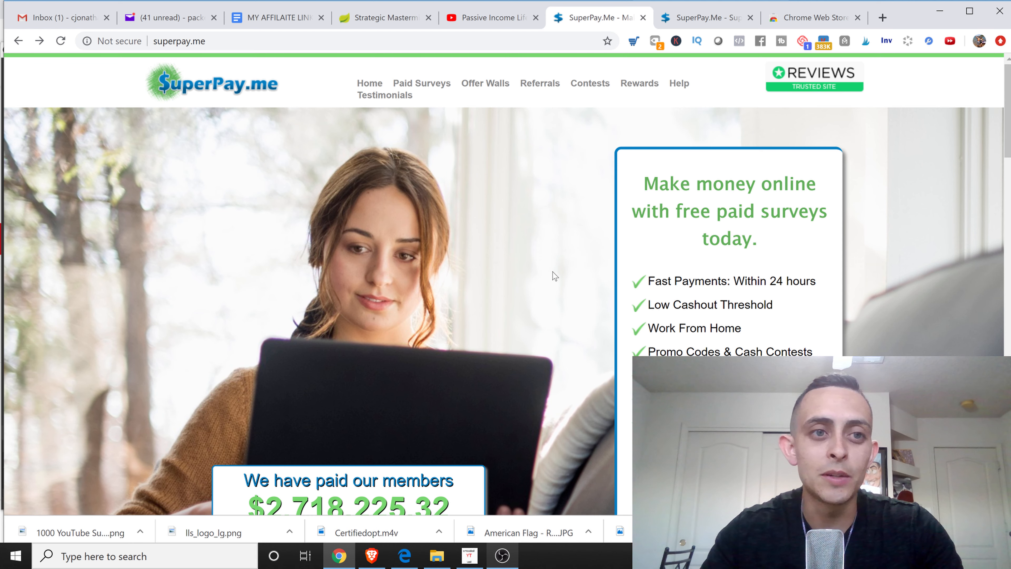
{"action": "mouse_move", "coordinate": [752, 326]}
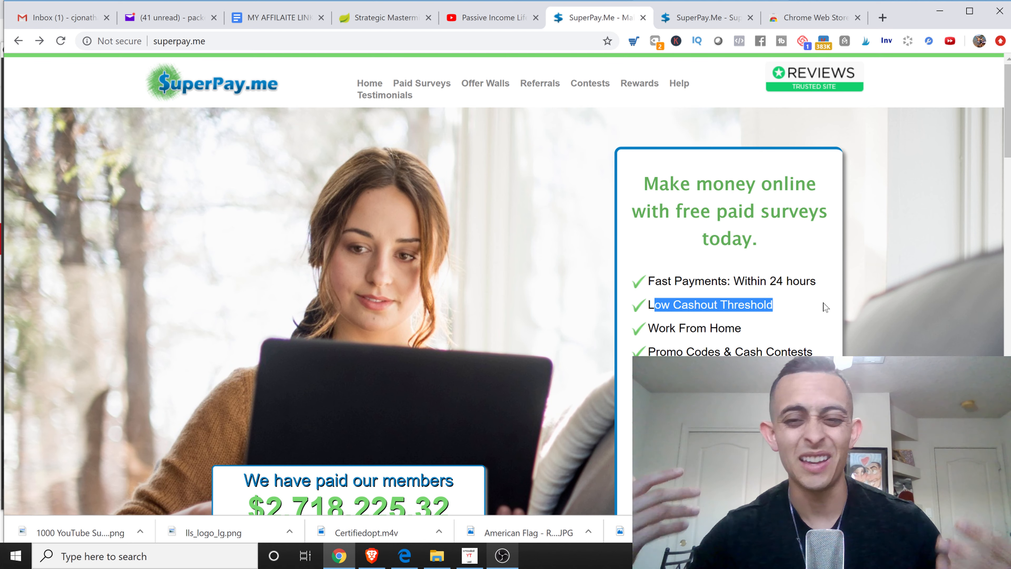
{"action": "mouse_move", "coordinate": [649, 342]}
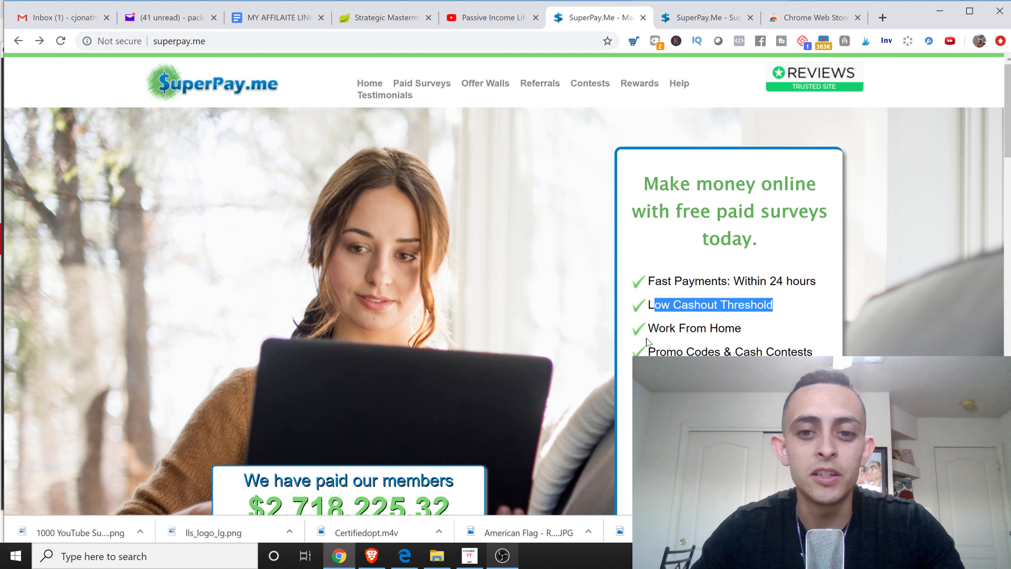
{"action": "scroll", "scroll_direction": "down", "scroll_amount": 3}
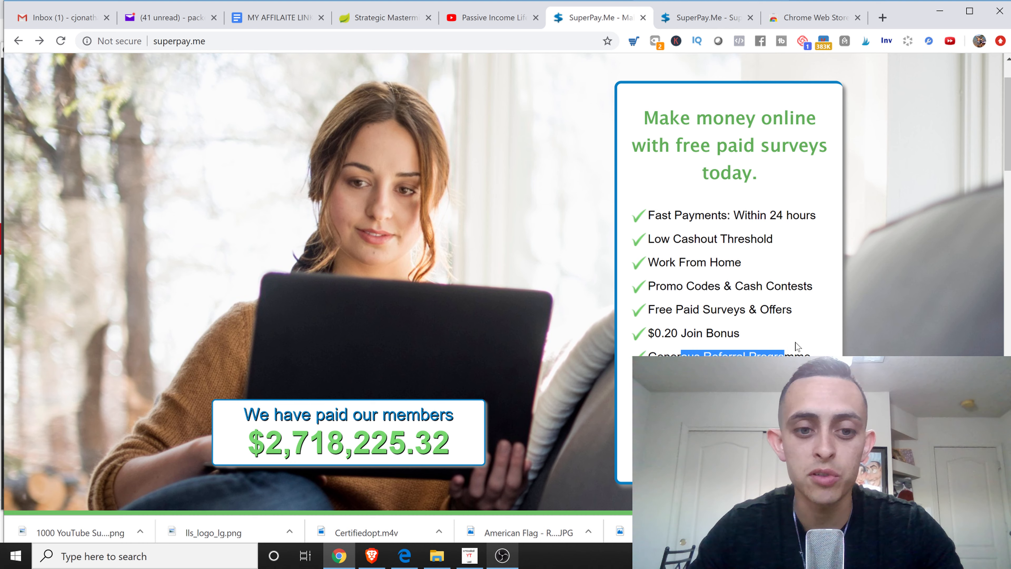
{"action": "scroll", "scroll_direction": "down", "scroll_amount": 3}
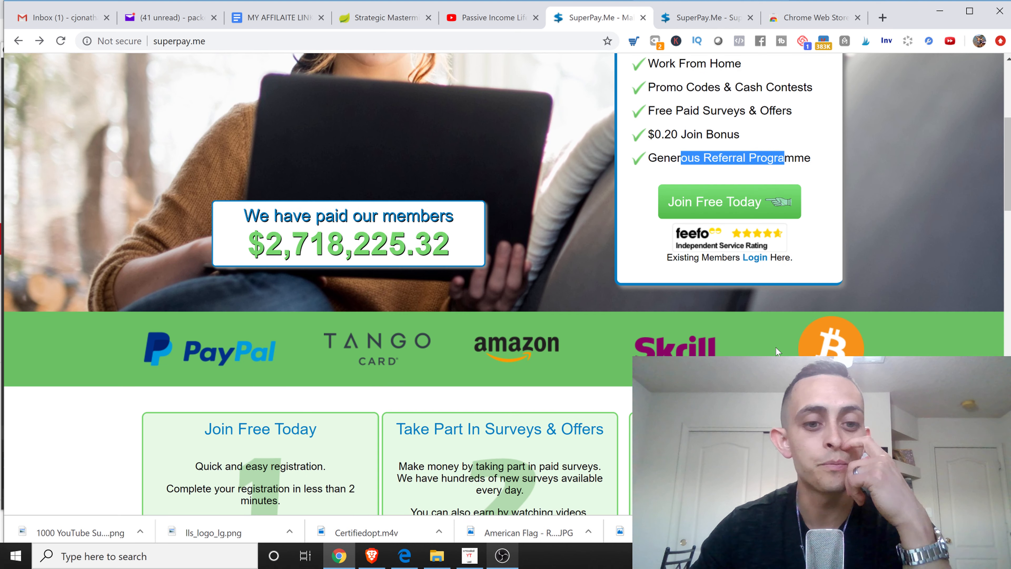
{"action": "scroll", "scroll_direction": "down", "scroll_amount": 3}
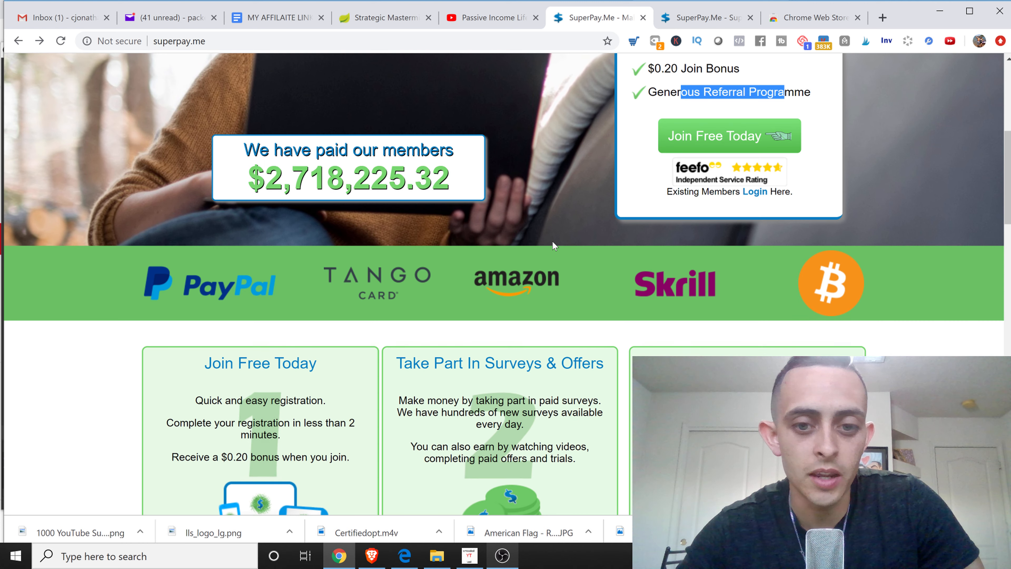
{"action": "scroll", "scroll_direction": "down", "scroll_amount": 3}
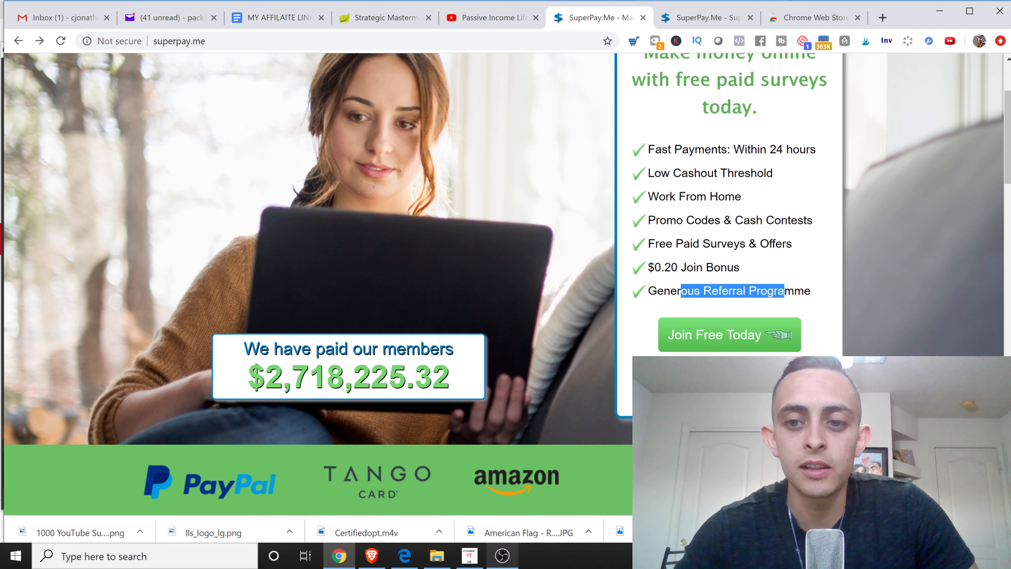
{"action": "scroll", "scroll_direction": "down", "scroll_amount": 3}
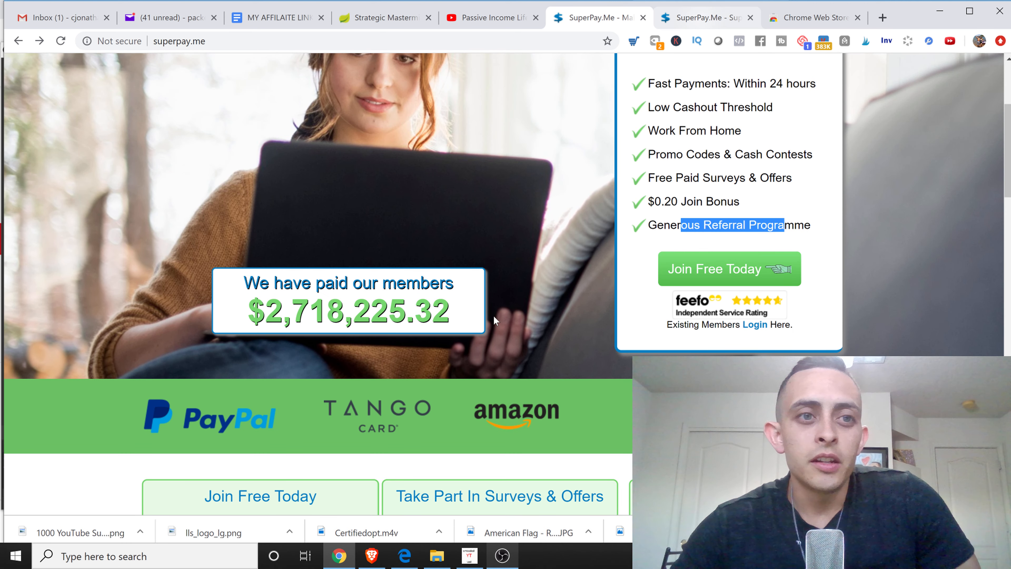
Switch to the member paid surveys tab and go Home to the dashboard with $0.20 balance.
{"action": "left_click", "coordinate": [705, 17]}
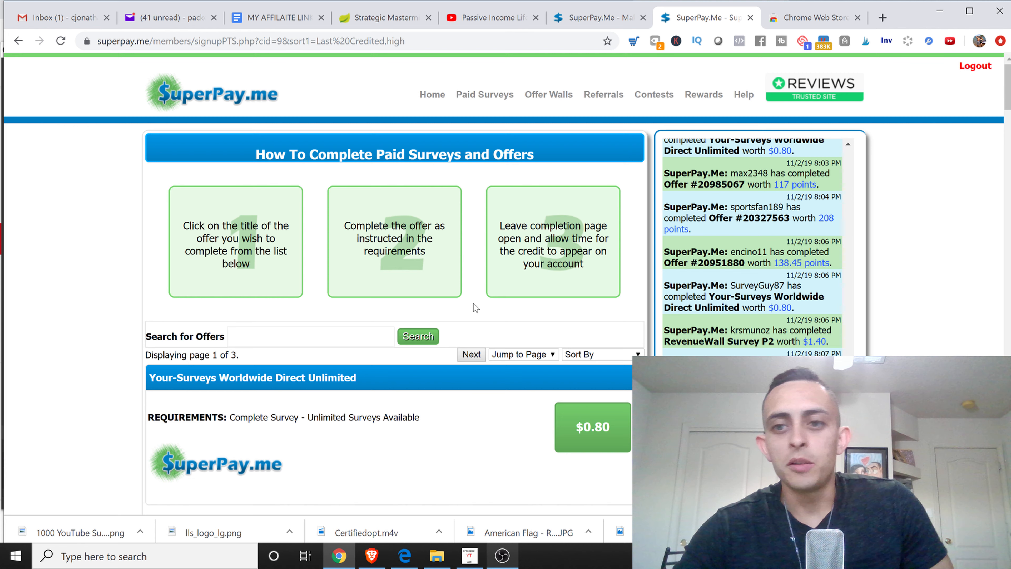
{"action": "mouse_move", "coordinate": [479, 224]}
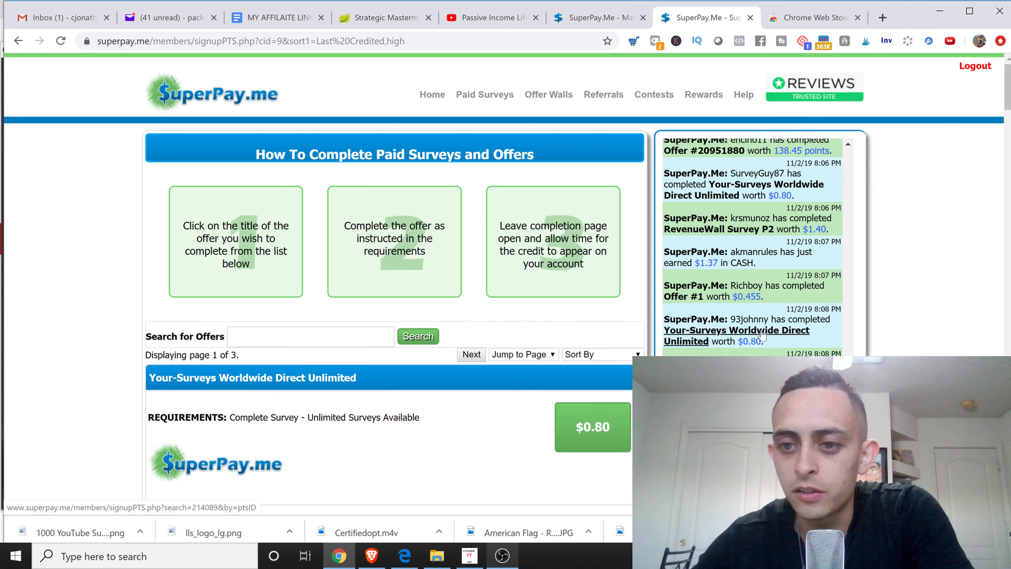
{"action": "scroll", "scroll_direction": "down", "scroll_amount": 3}
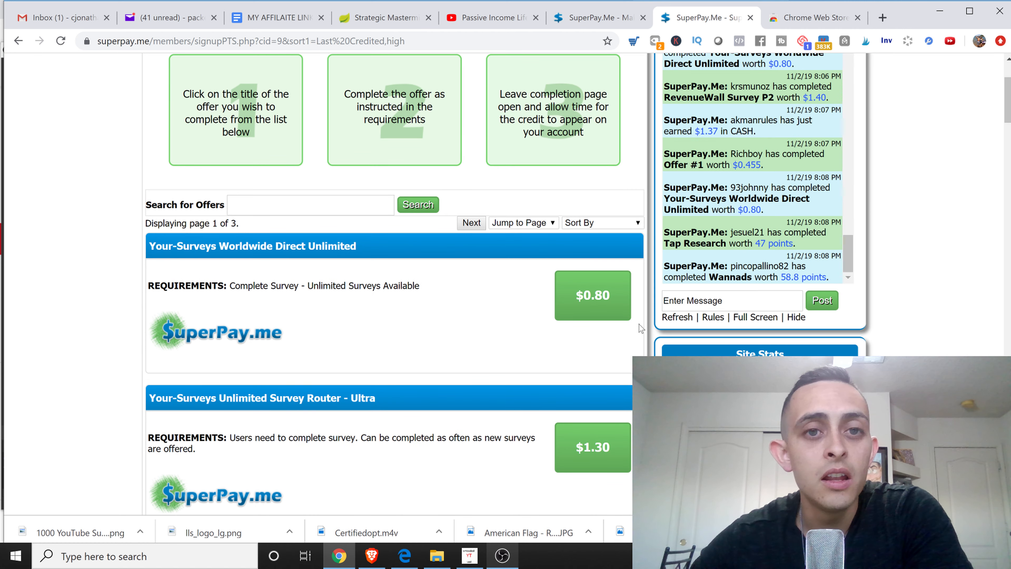
{"action": "left_click", "coordinate": [432, 95]}
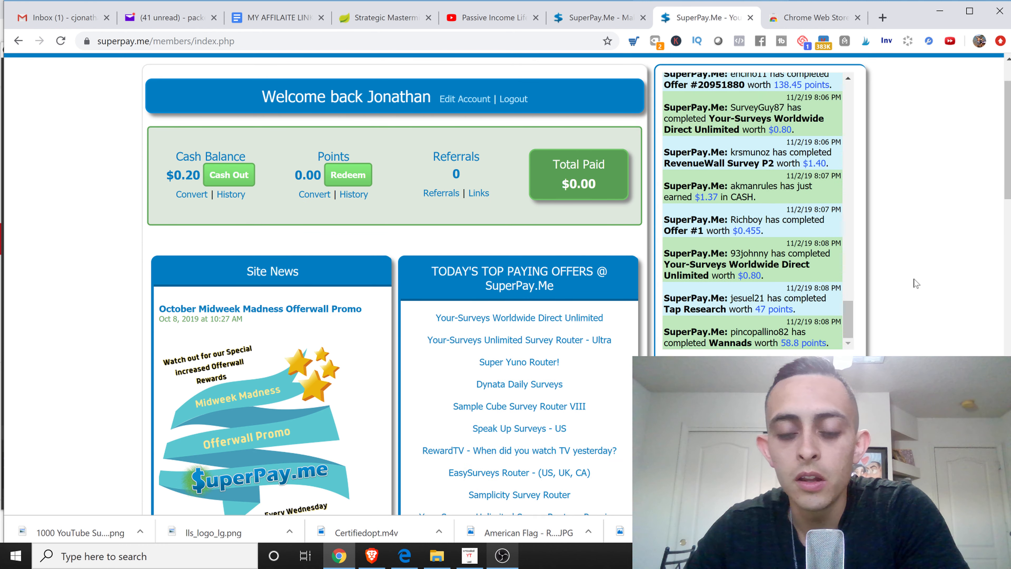
{"action": "scroll", "scroll_direction": "down", "scroll_amount": 3}
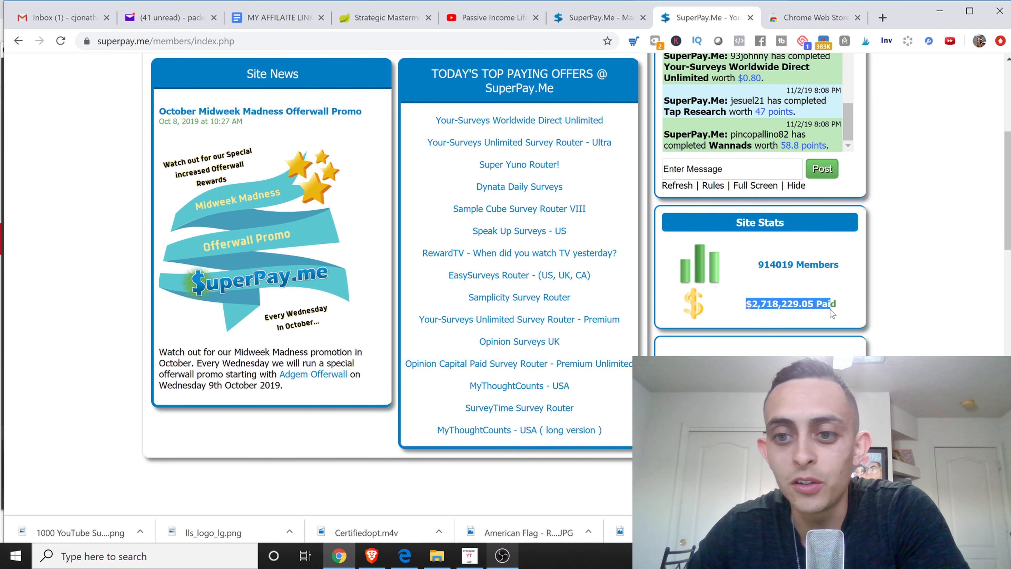
{"action": "scroll", "scroll_direction": "down", "scroll_amount": 3}
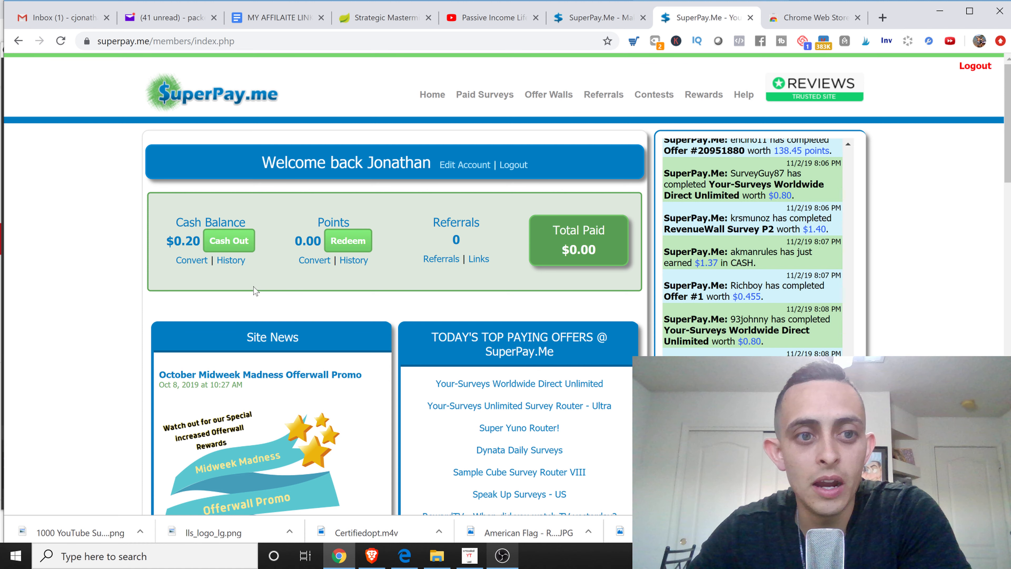
{"action": "left_click", "coordinate": [228, 241]}
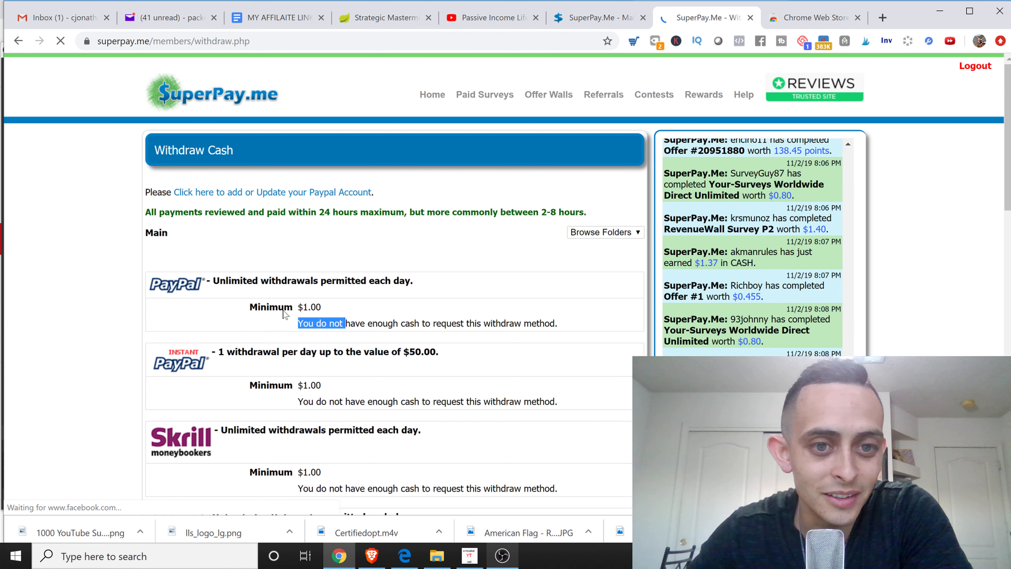
{"action": "scroll", "scroll_direction": "down", "scroll_amount": 3}
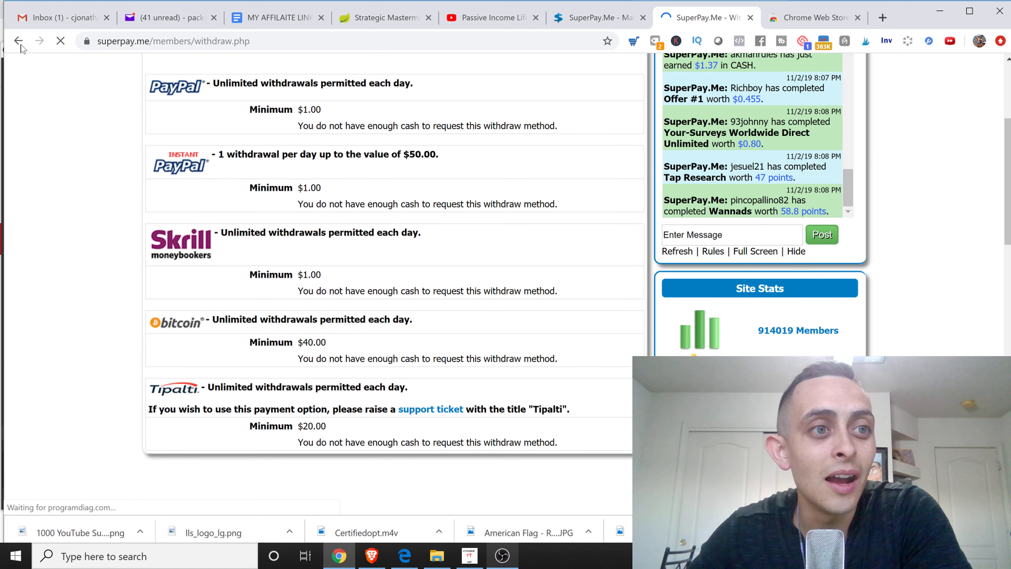
{"action": "left_click", "coordinate": [19, 41]}
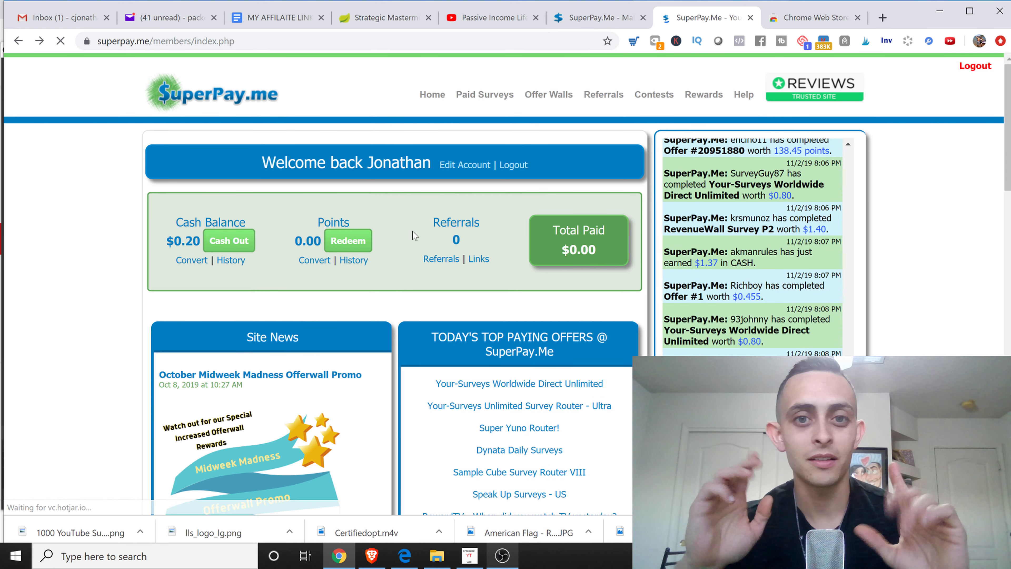
Choose Daily Paid Surveys from the Paid Surveys menu and view its offer list.
{"action": "left_click", "coordinate": [484, 95]}
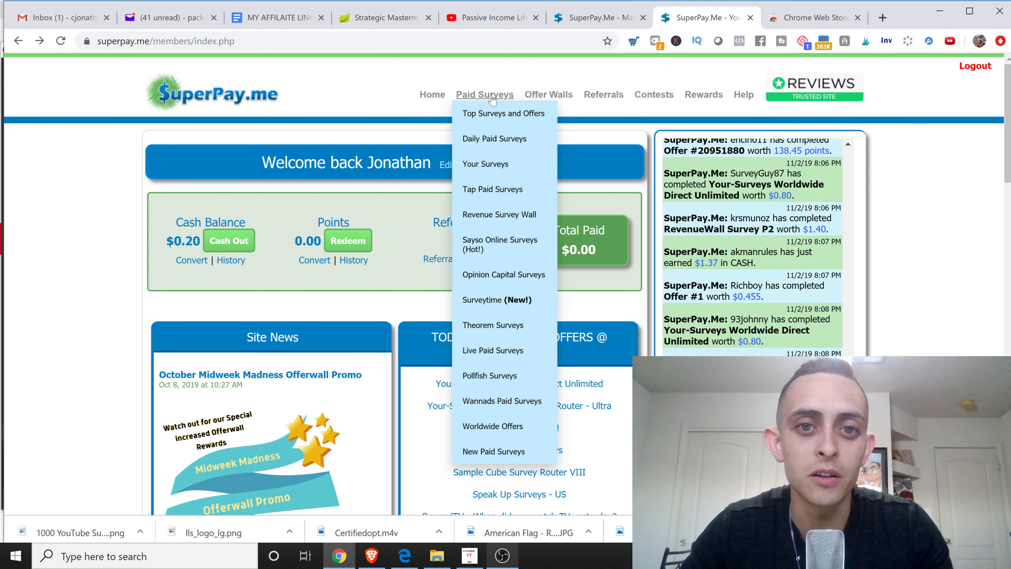
{"action": "mouse_move", "coordinate": [494, 138]}
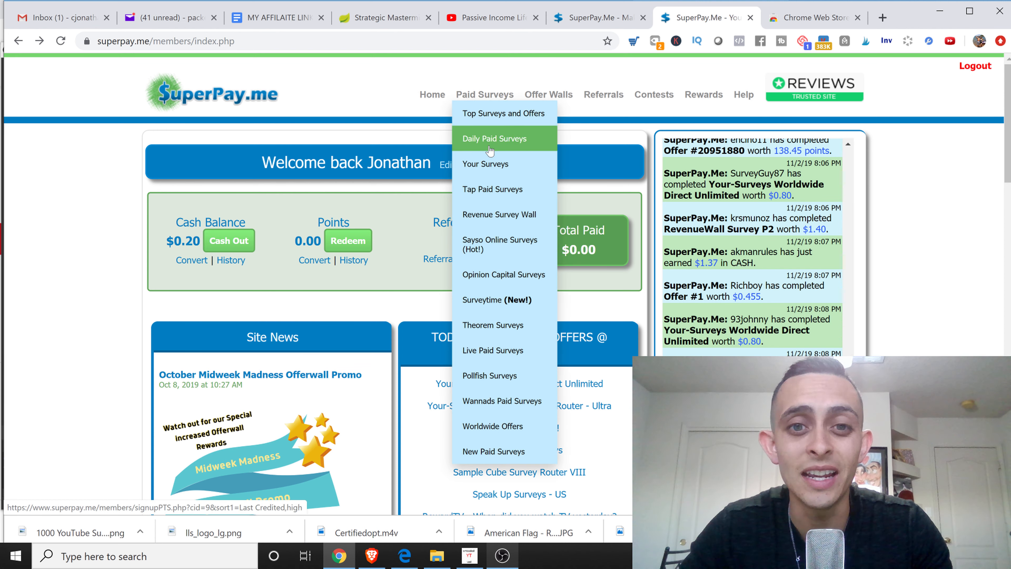
{"action": "left_click", "coordinate": [494, 138]}
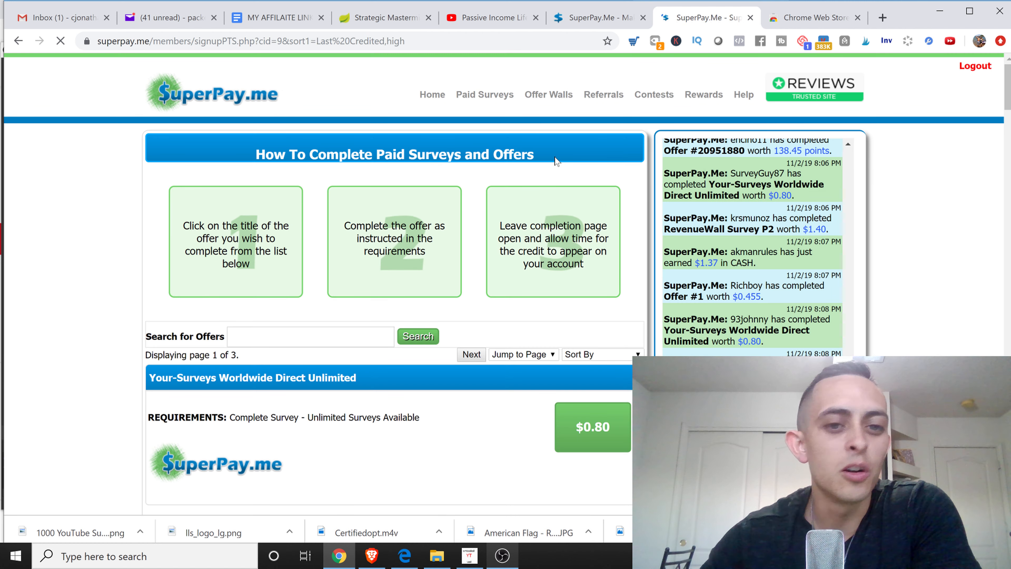
{"action": "scroll", "scroll_direction": "down", "scroll_amount": 3}
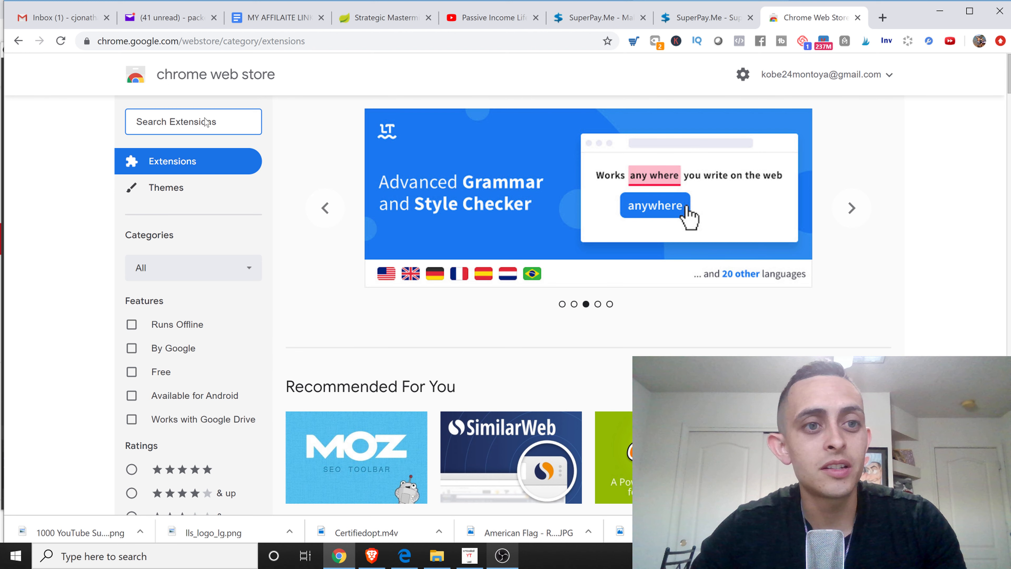
Search the Chrome Web Store for 'autofill' and view the Autofill extension by tohodo.com.
{"action": "type", "text": "autofill"}
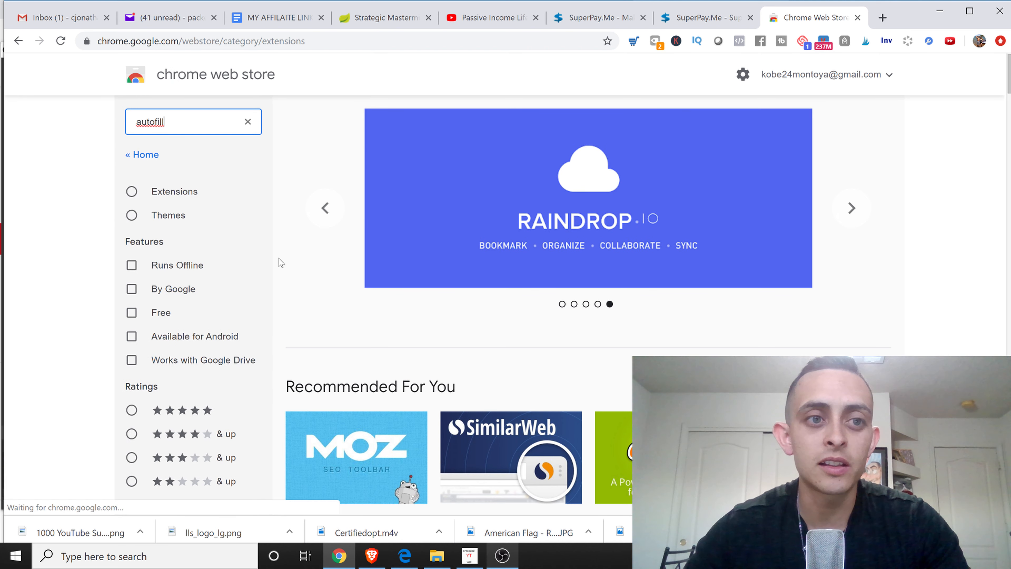
{"action": "key", "text": "Enter"}
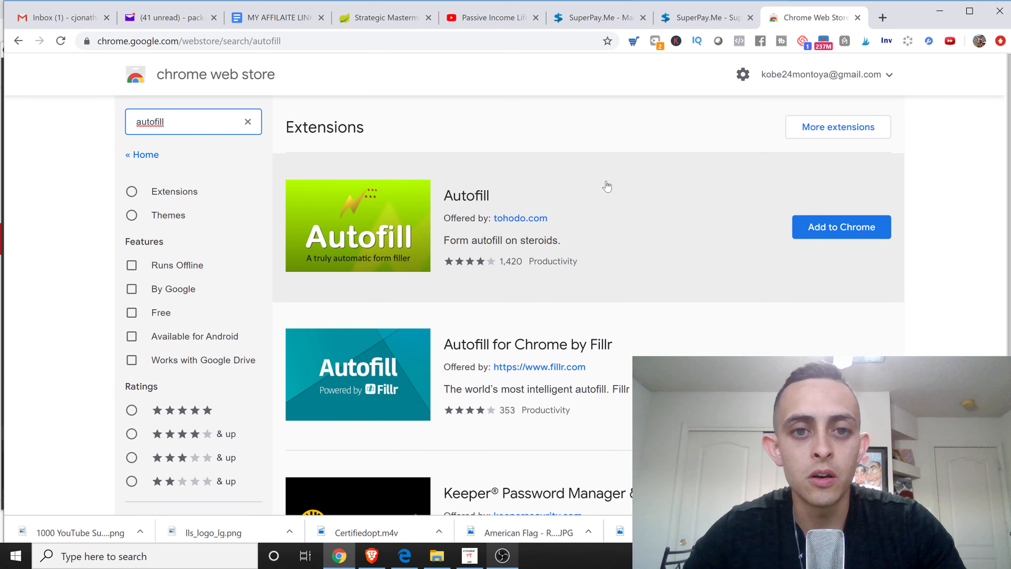
{"action": "left_click", "coordinate": [466, 195]}
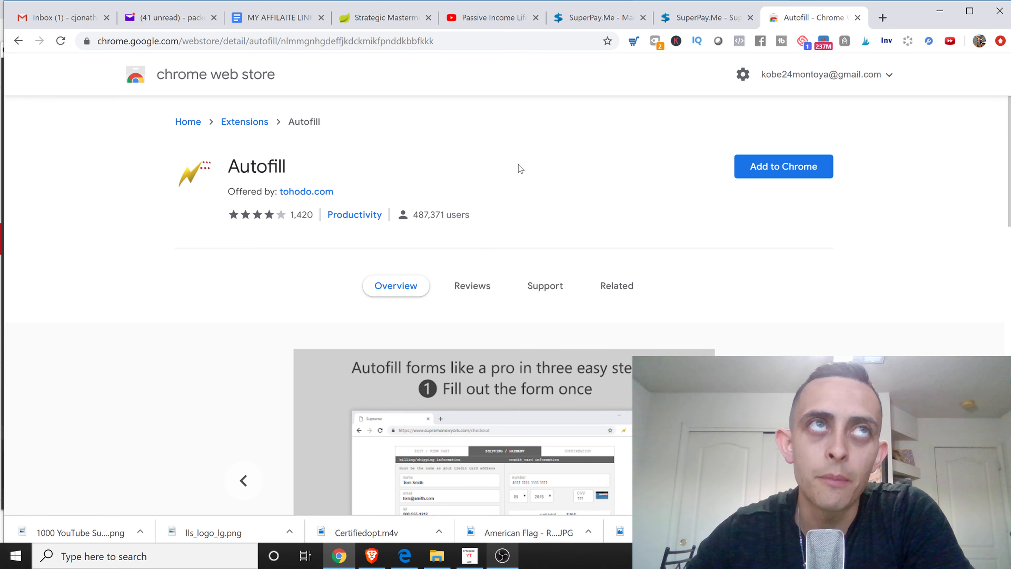
{"action": "scroll", "scroll_direction": "down", "scroll_amount": 3}
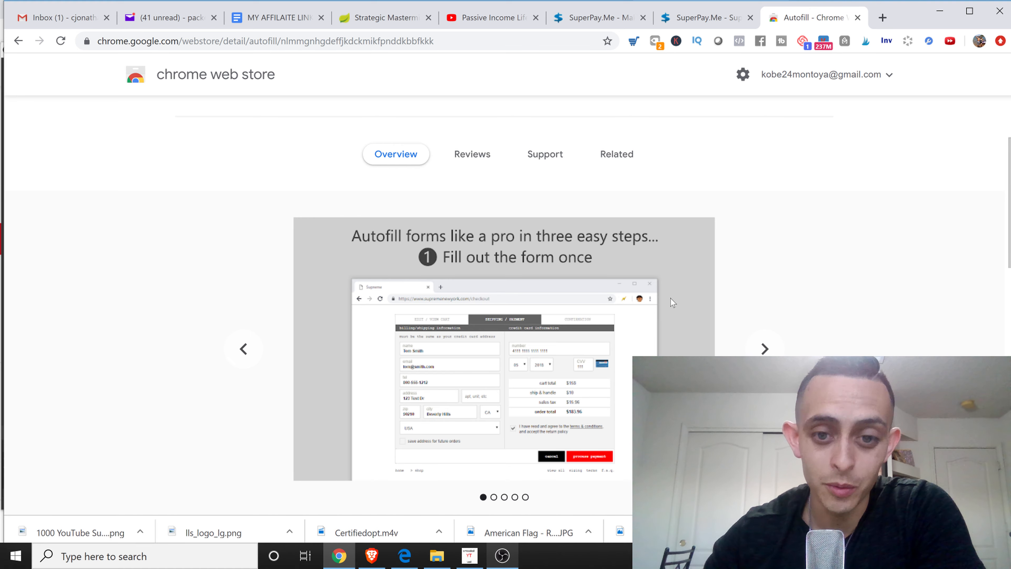
{"action": "scroll", "scroll_direction": "down", "scroll_amount": 3}
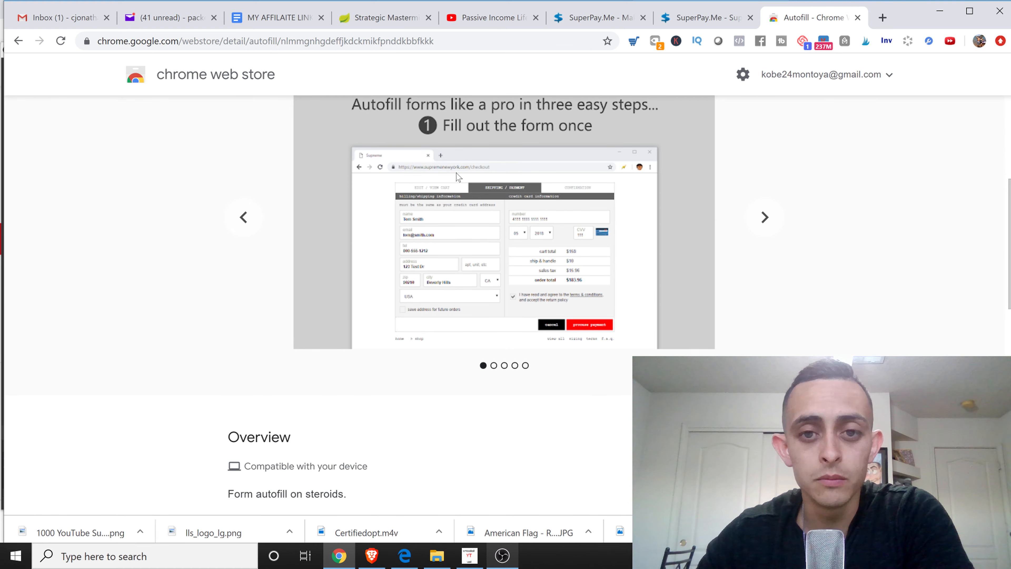
{"action": "mouse_move", "coordinate": [436, 258]}
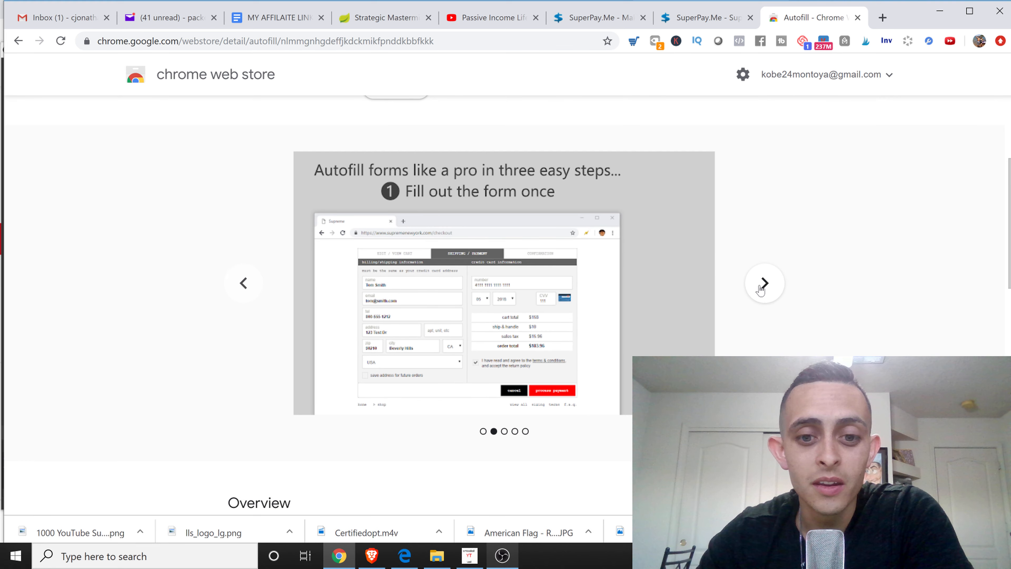
{"action": "left_click", "coordinate": [765, 283]}
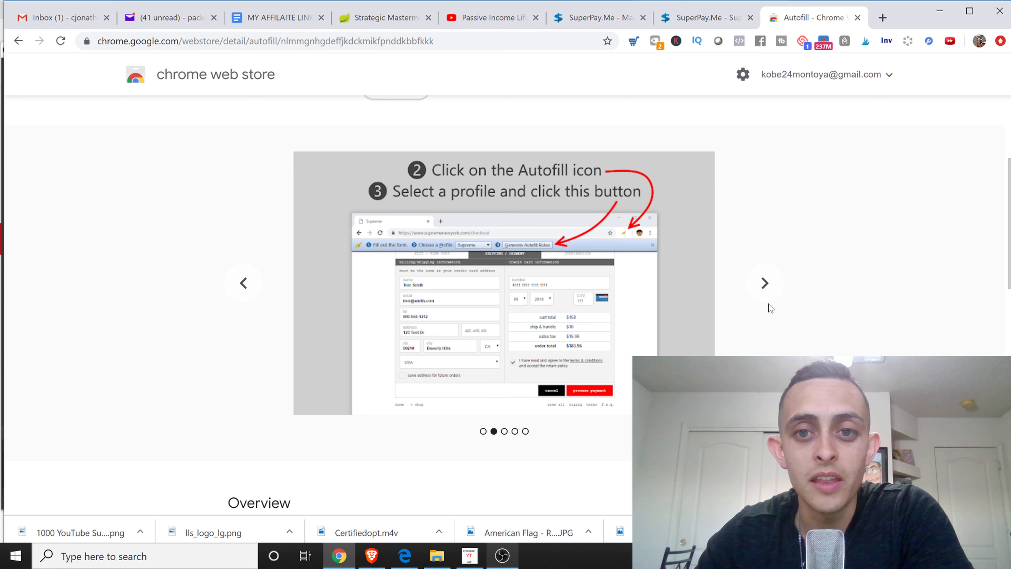
{"action": "left_click", "coordinate": [764, 283]}
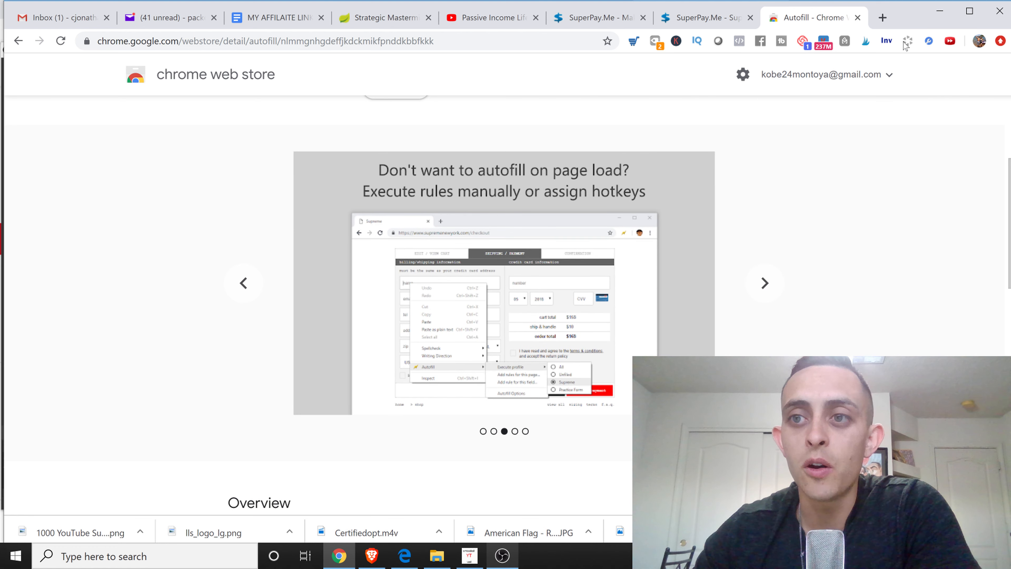
{"action": "mouse_move", "coordinate": [727, 308]}
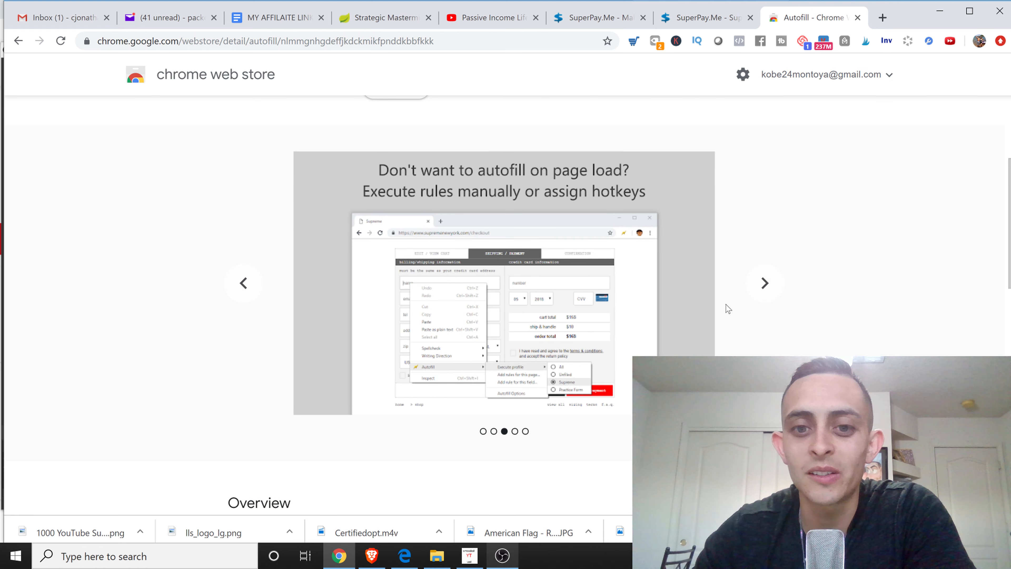
{"action": "left_click", "coordinate": [764, 282]}
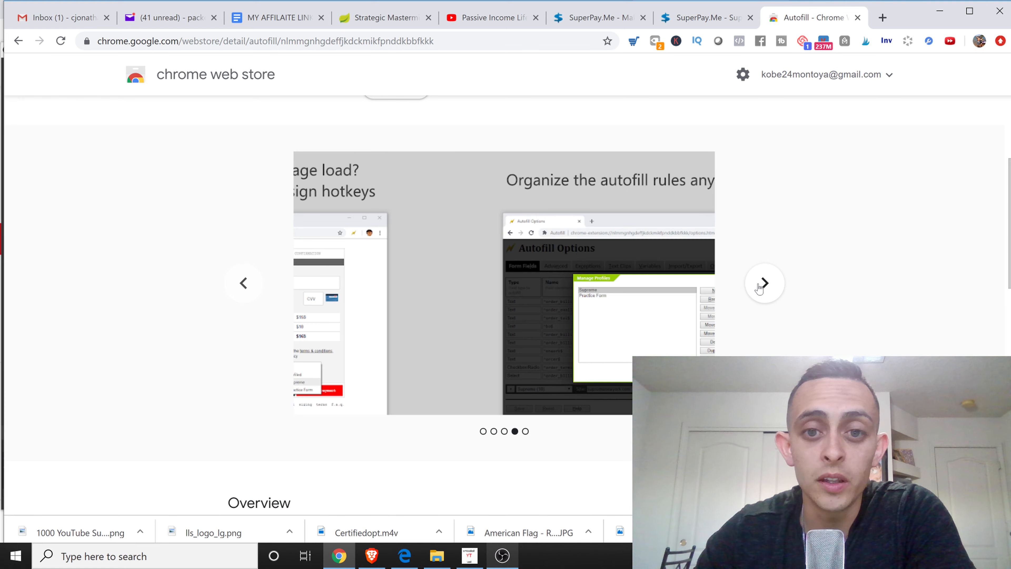
{"action": "left_click", "coordinate": [764, 284]}
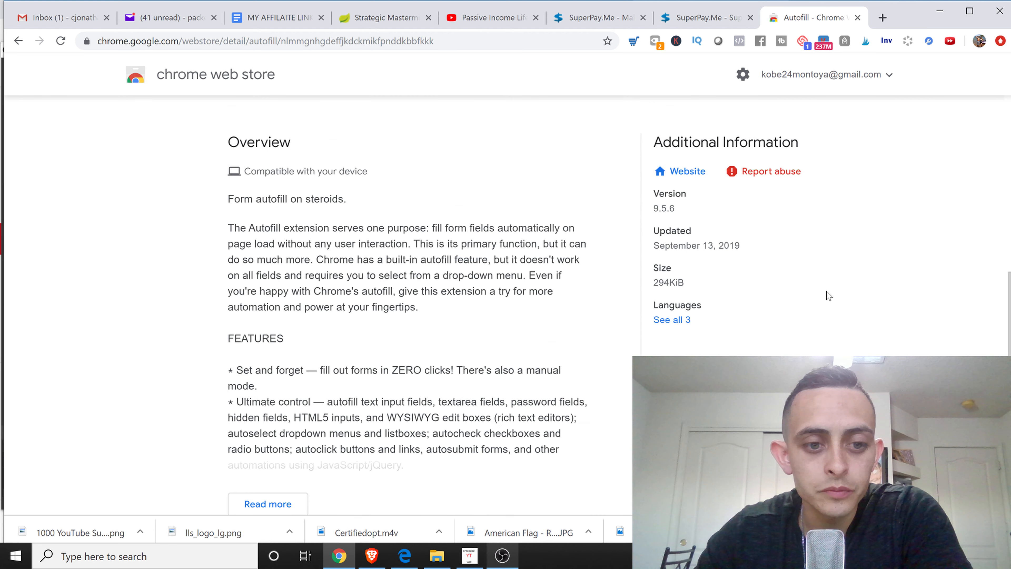
{"action": "scroll", "scroll_direction": "down", "scroll_amount": 3}
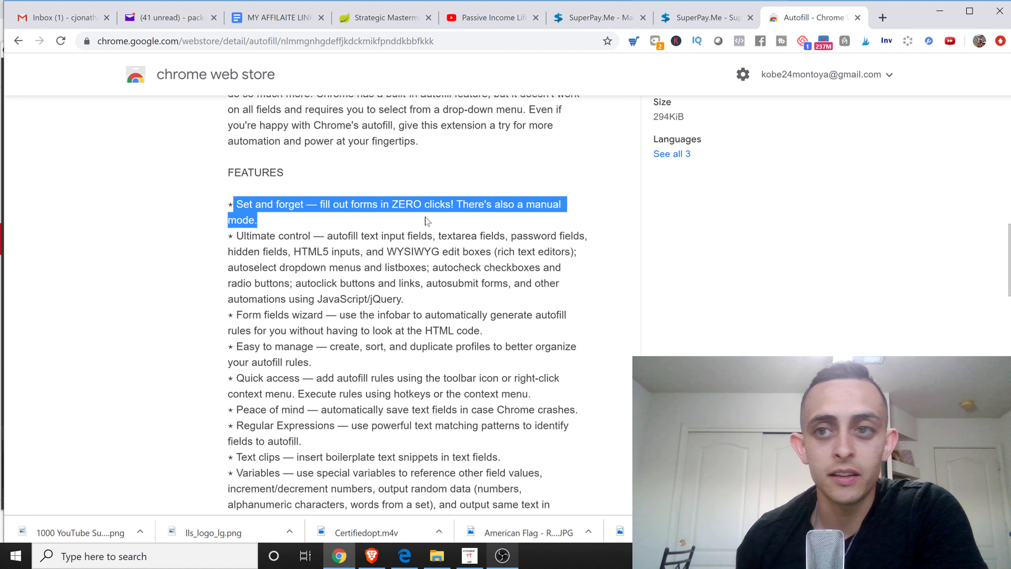
{"action": "scroll", "scroll_direction": "down", "scroll_amount": 3}
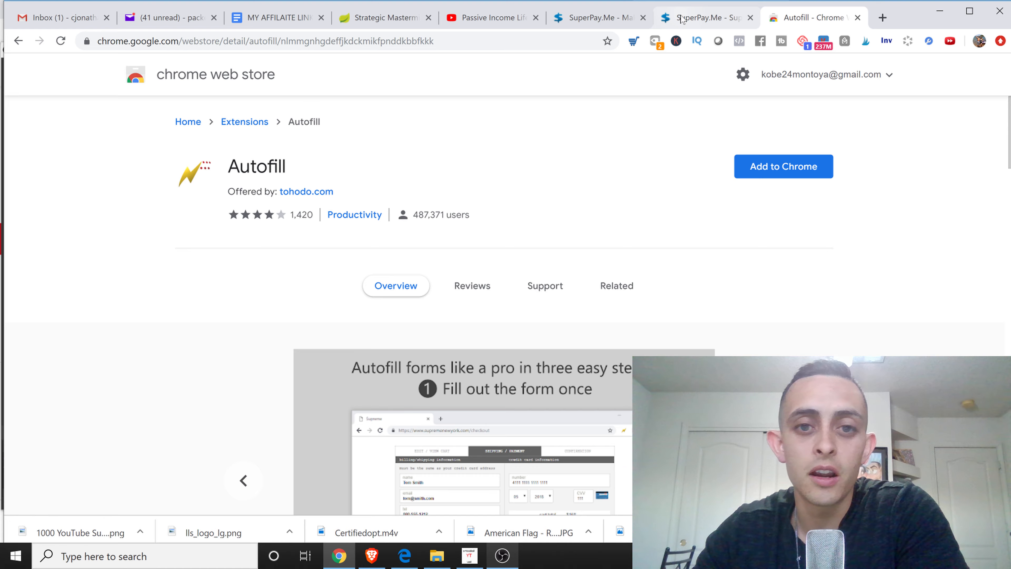
Return to the SuperPay.me paid surveys tab and scroll through the offers' requirements and payouts.
{"action": "left_click", "coordinate": [703, 17]}
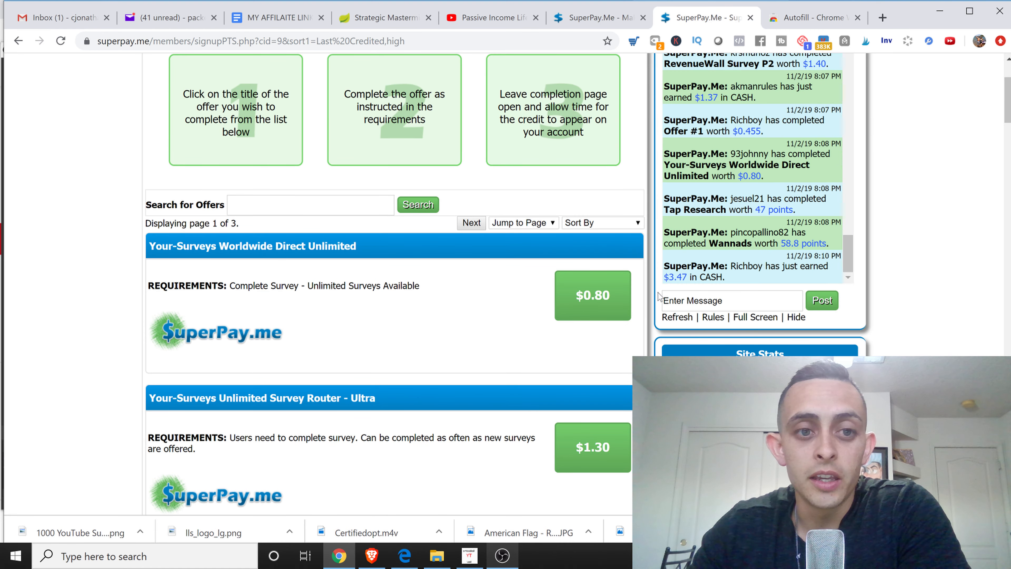
{"action": "scroll", "scroll_direction": "down", "scroll_amount": 3}
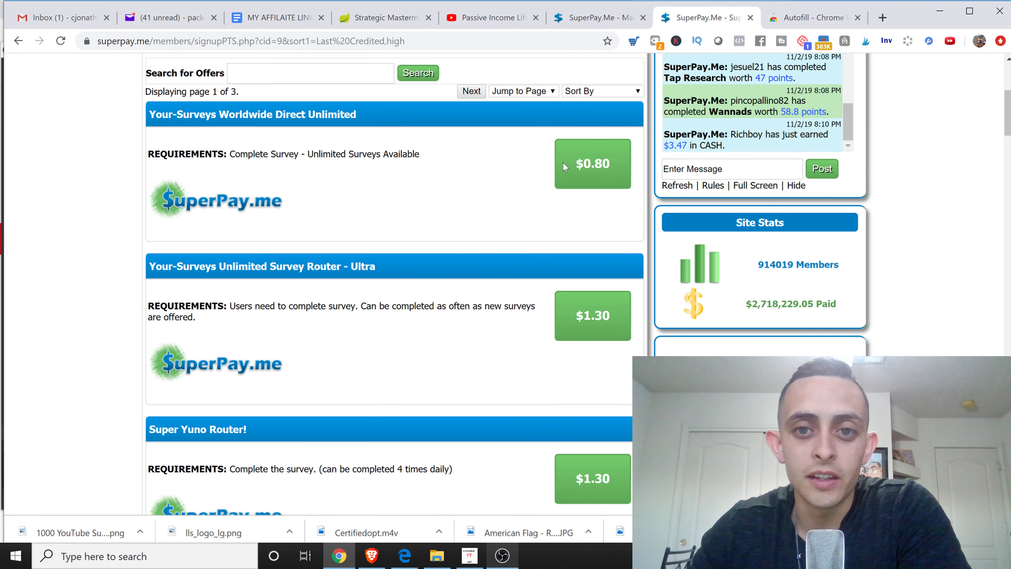
{"action": "scroll", "scroll_direction": "down", "scroll_amount": 3}
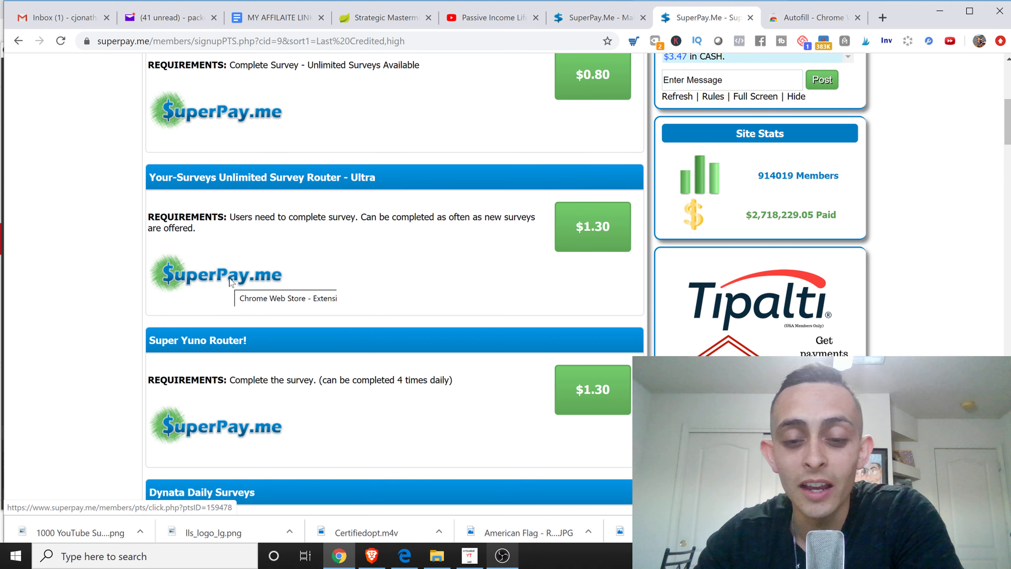
{"action": "scroll", "scroll_direction": "down", "scroll_amount": 3}
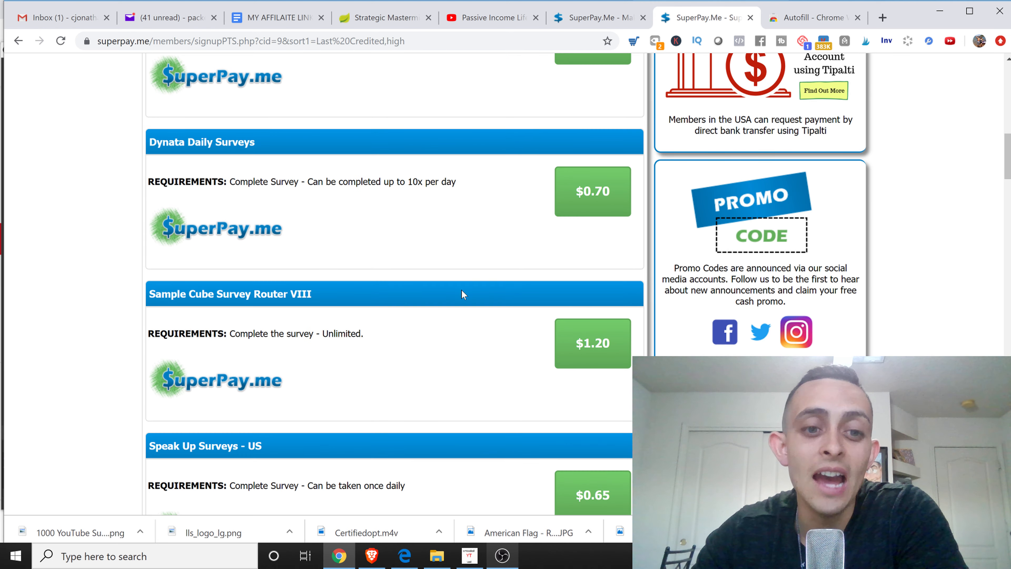
{"action": "scroll", "scroll_direction": "down", "scroll_amount": 3}
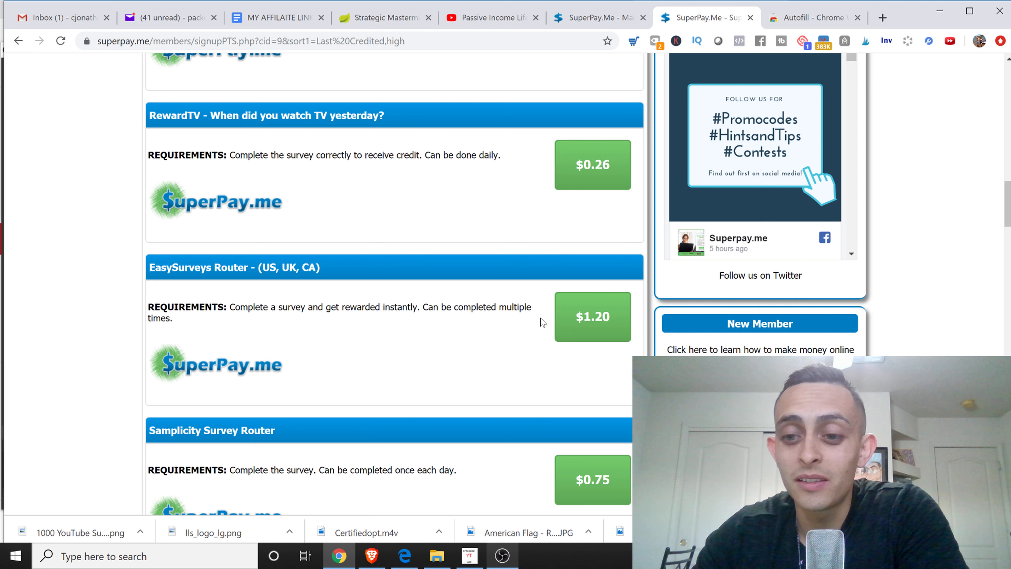
{"action": "mouse_move", "coordinate": [589, 242]}
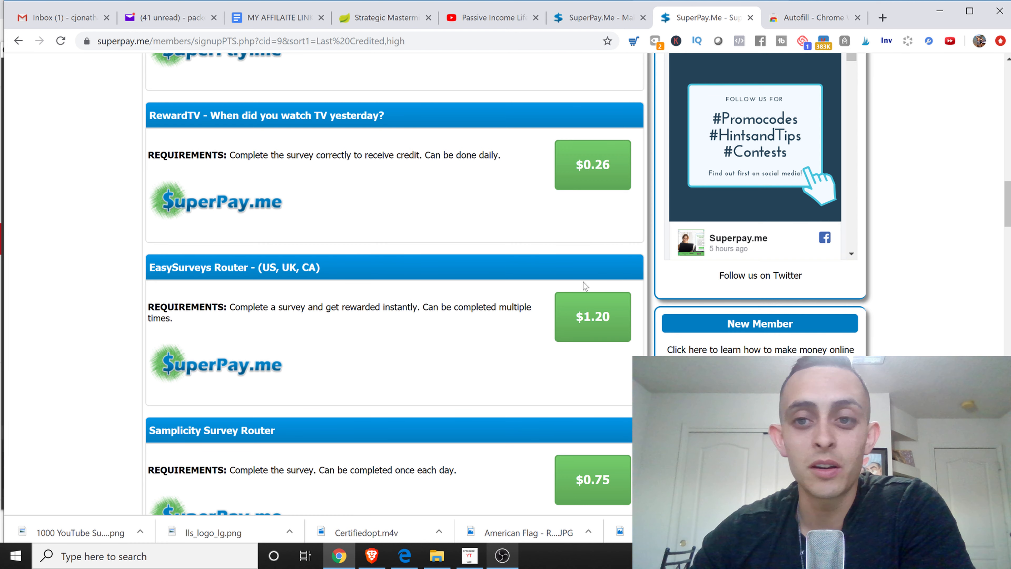
{"action": "scroll", "scroll_direction": "down", "scroll_amount": 3}
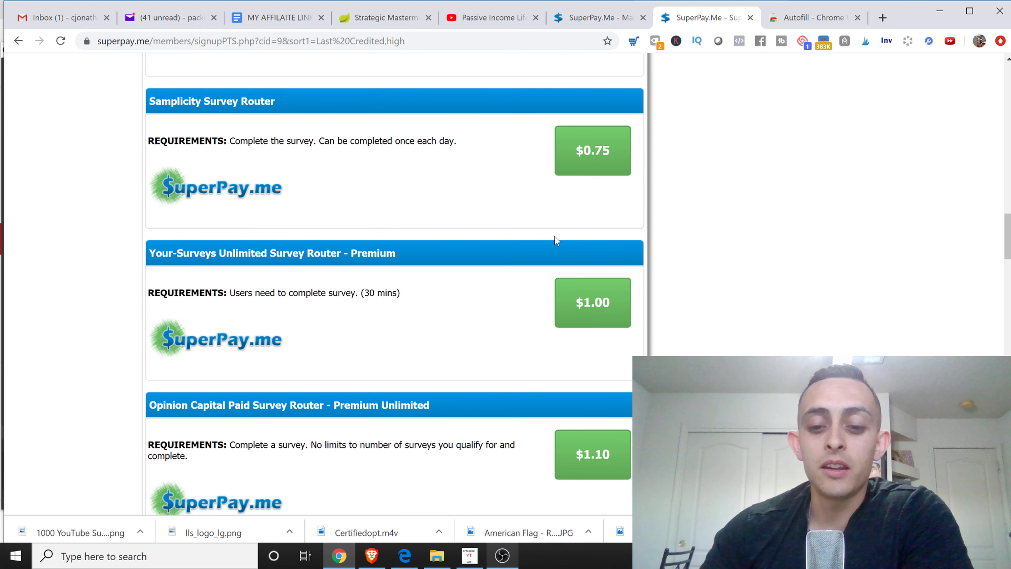
{"action": "scroll", "scroll_direction": "down", "scroll_amount": 3}
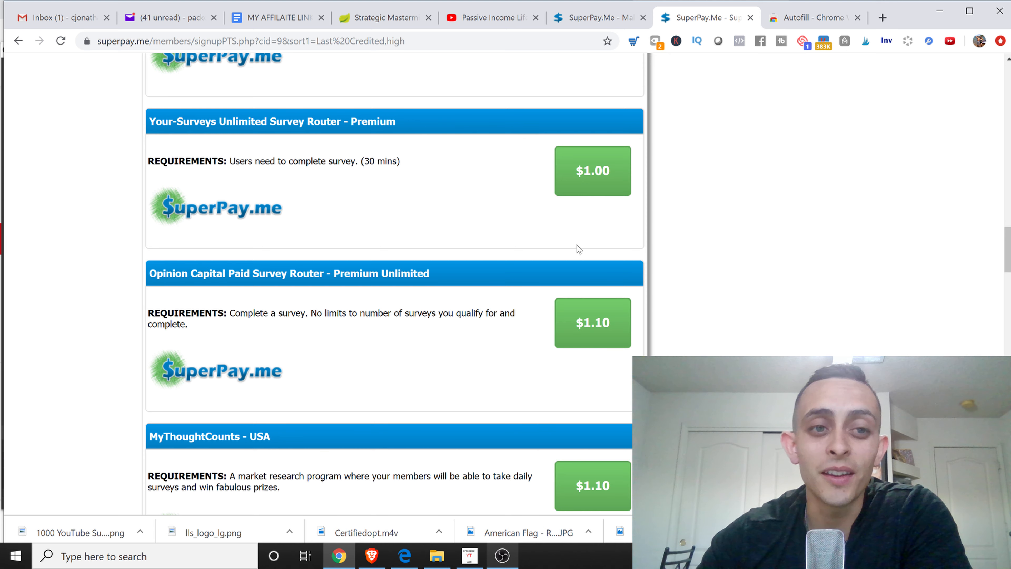
{"action": "scroll", "scroll_direction": "down", "scroll_amount": 3}
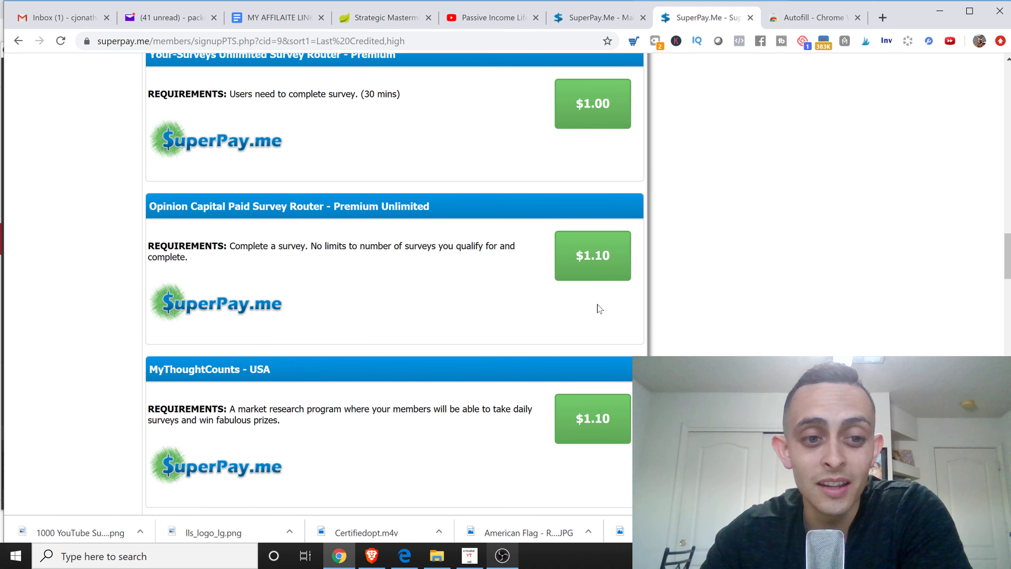
{"action": "scroll", "scroll_direction": "down", "scroll_amount": 3}
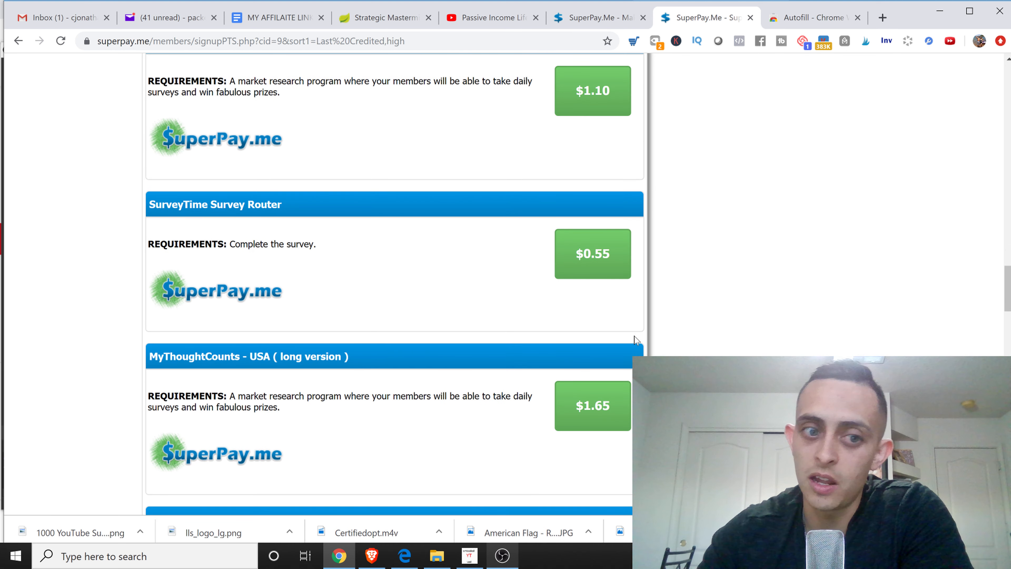
{"action": "scroll", "scroll_direction": "down", "scroll_amount": 3}
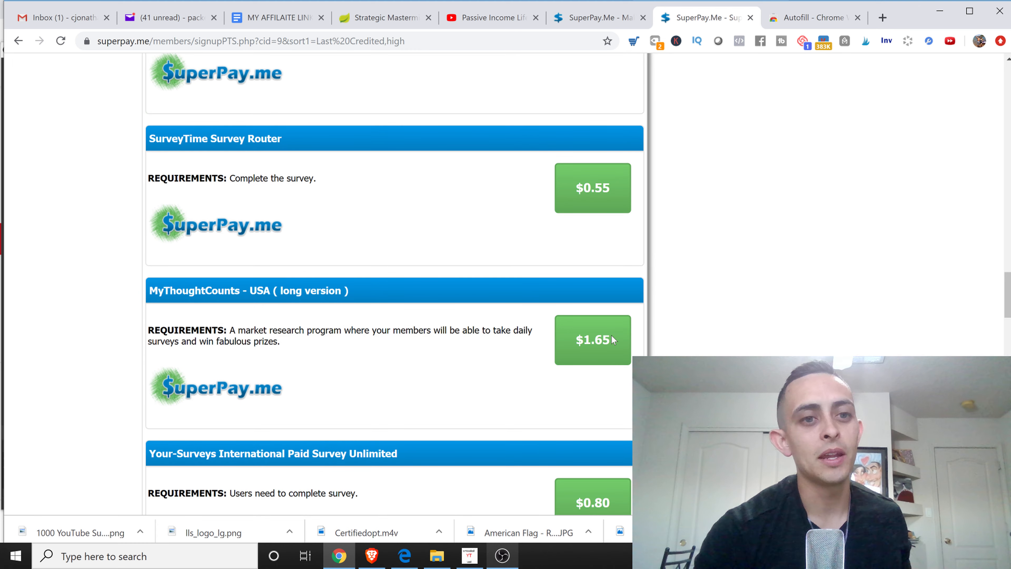
{"action": "scroll", "scroll_direction": "down", "scroll_amount": 3}
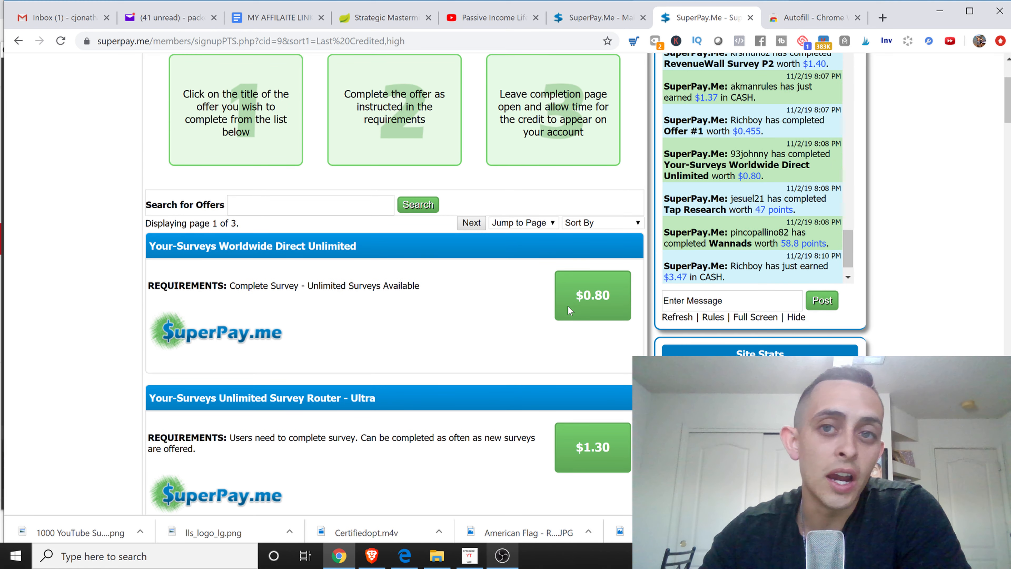
{"action": "mouse_move", "coordinate": [659, 199]}
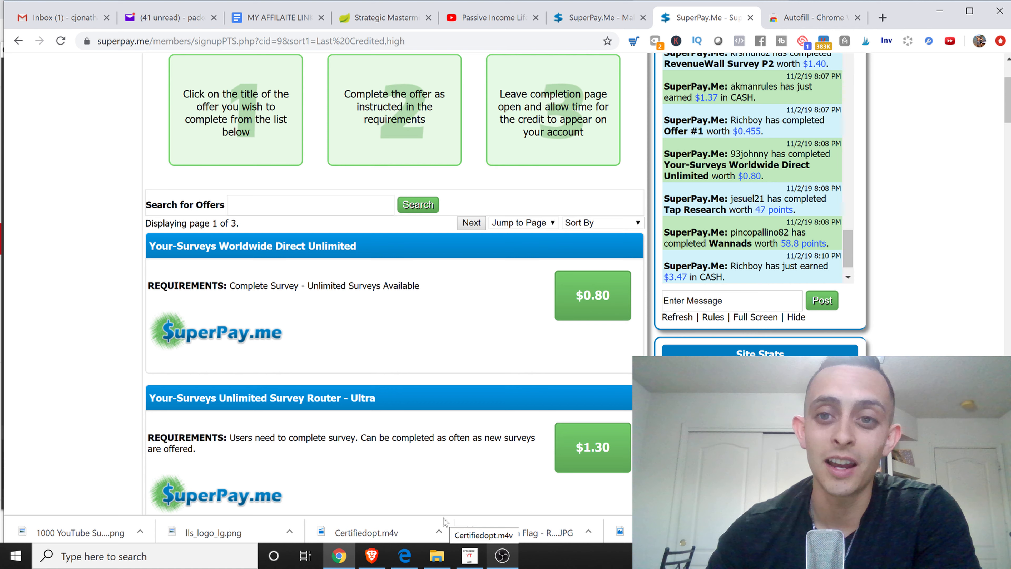
{"action": "scroll", "scroll_direction": "down", "scroll_amount": 3}
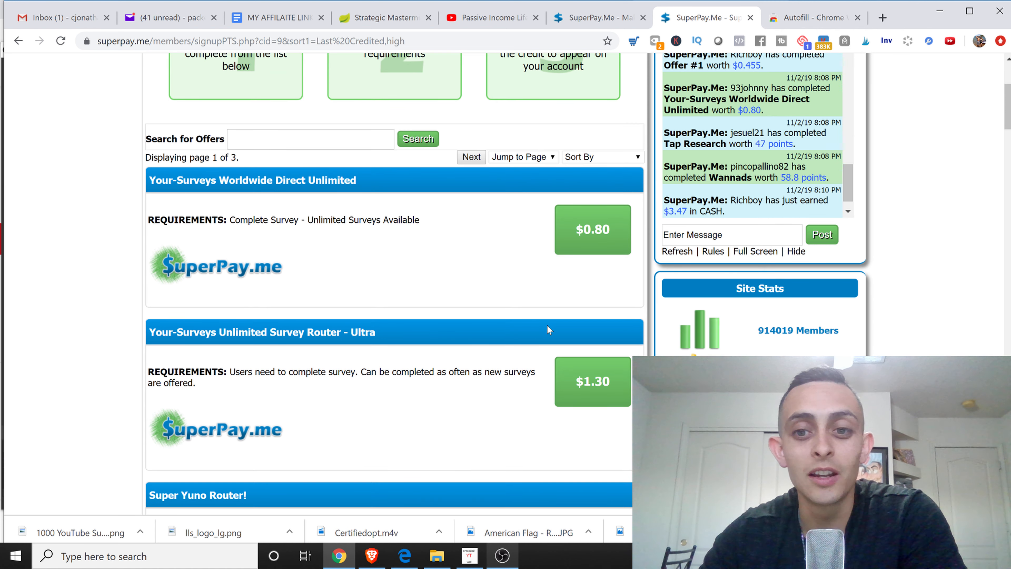
{"action": "scroll", "scroll_direction": "down", "scroll_amount": 3}
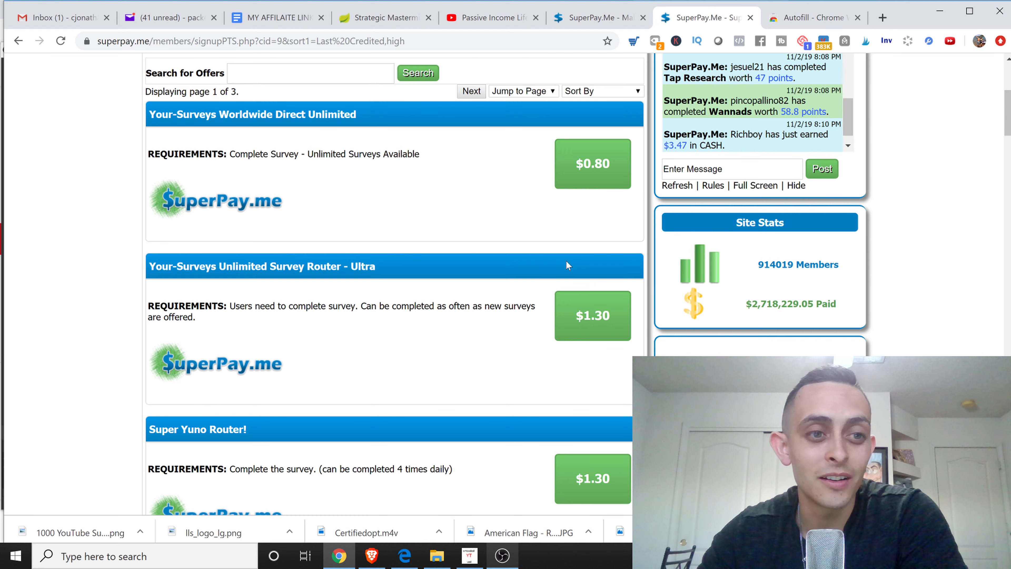
{"action": "mouse_move", "coordinate": [563, 265]}
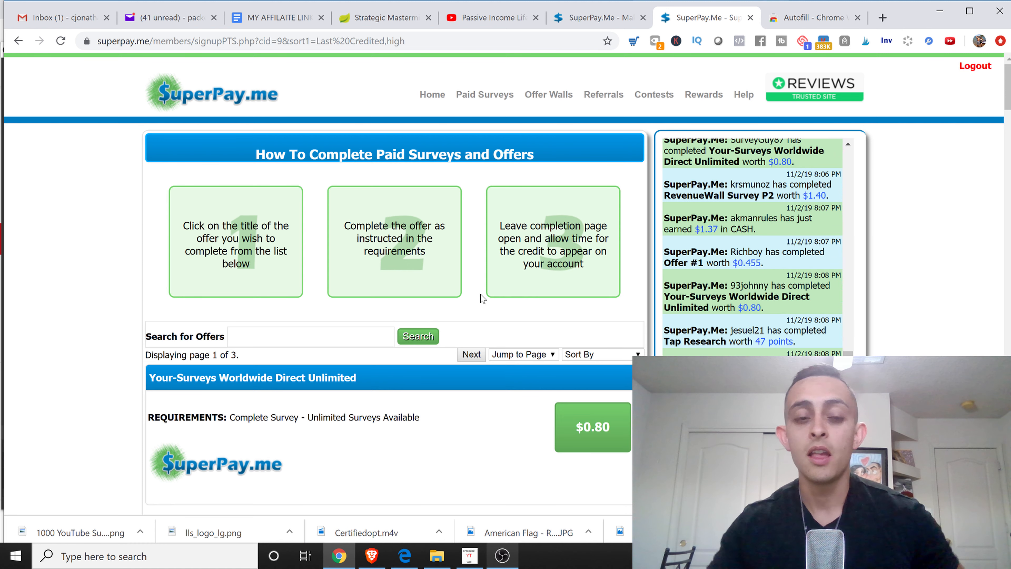
{"action": "scroll", "scroll_direction": "down", "scroll_amount": 3}
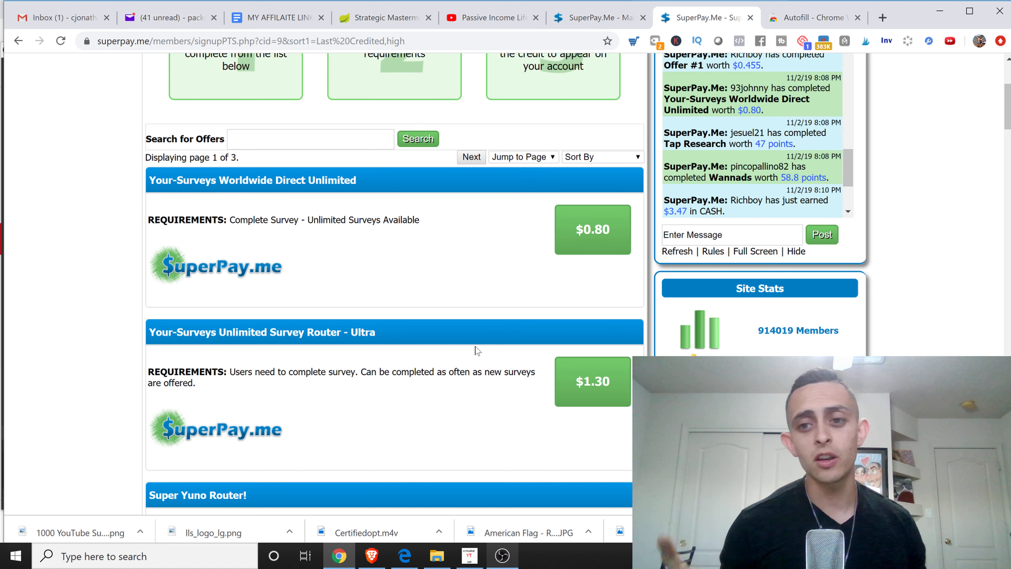
{"action": "mouse_move", "coordinate": [661, 205]}
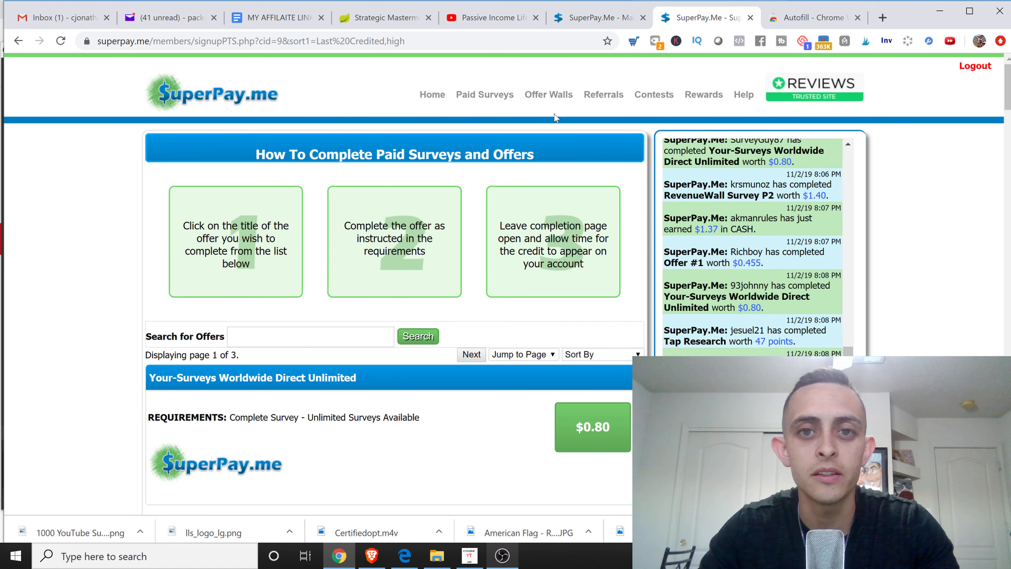
Go to Referrals and highlight the unique referral link and the 25% earnings sentence.
{"action": "left_click", "coordinate": [653, 94]}
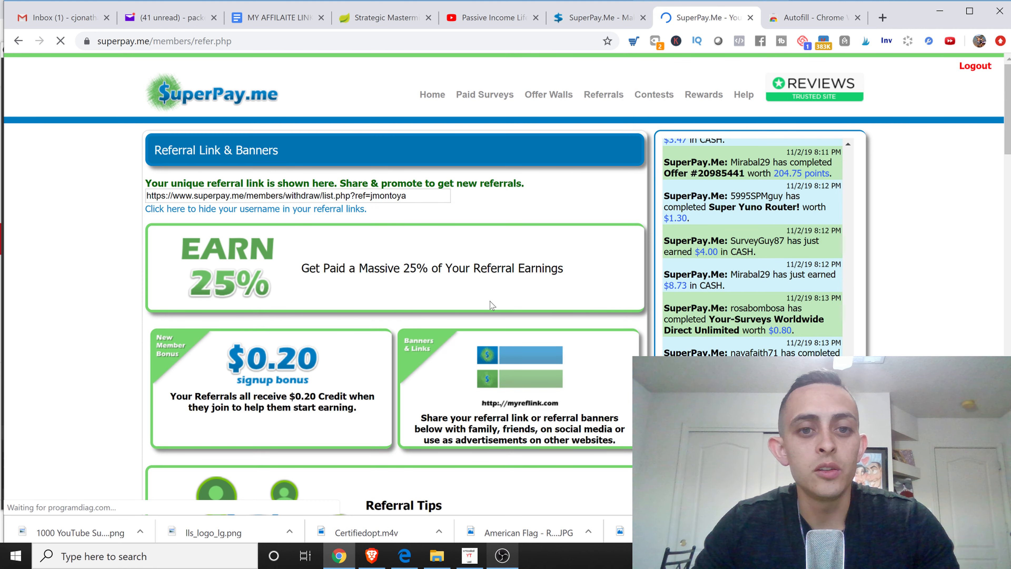
{"action": "left_click_drag", "start_coordinate": [301, 268], "coordinate": [562, 268]}
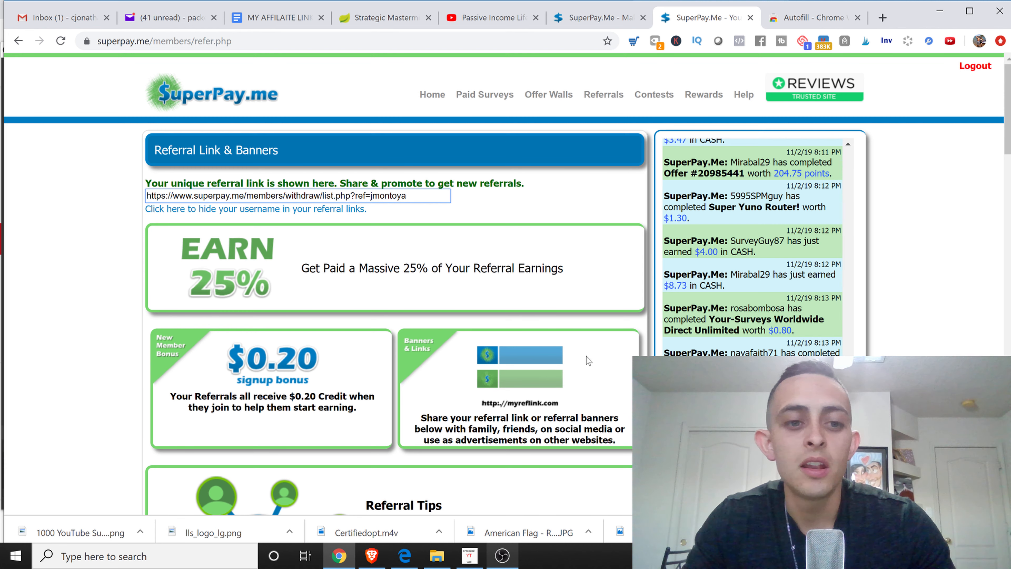
{"action": "left_click_drag", "start_coordinate": [301, 268], "coordinate": [555, 268]}
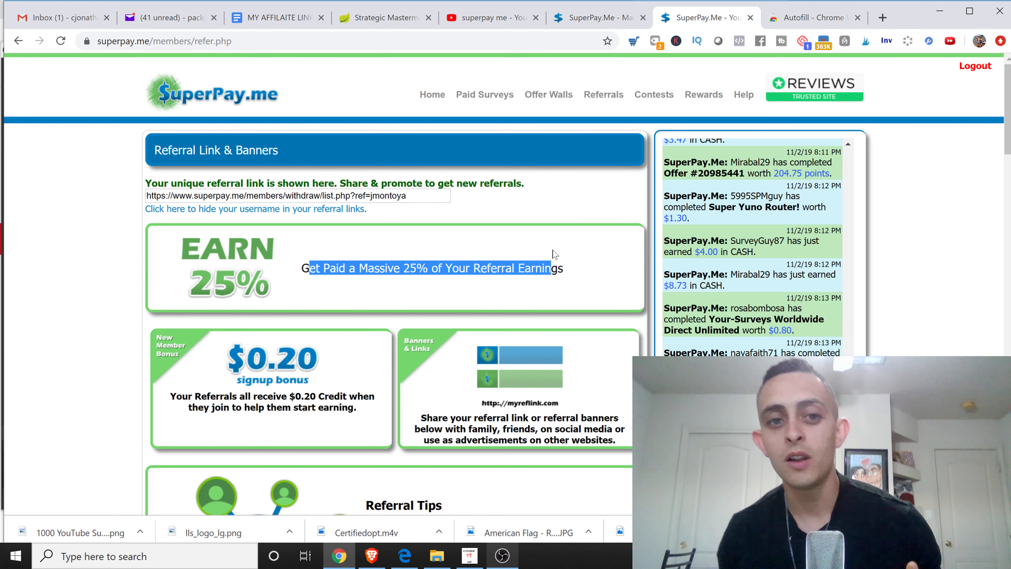
{"action": "mouse_move", "coordinate": [234, 324]}
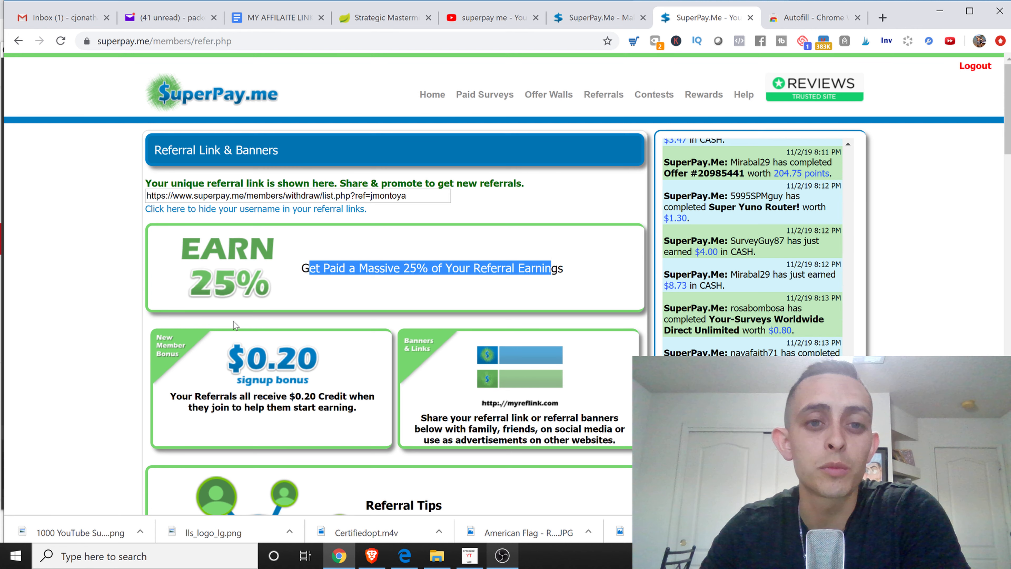